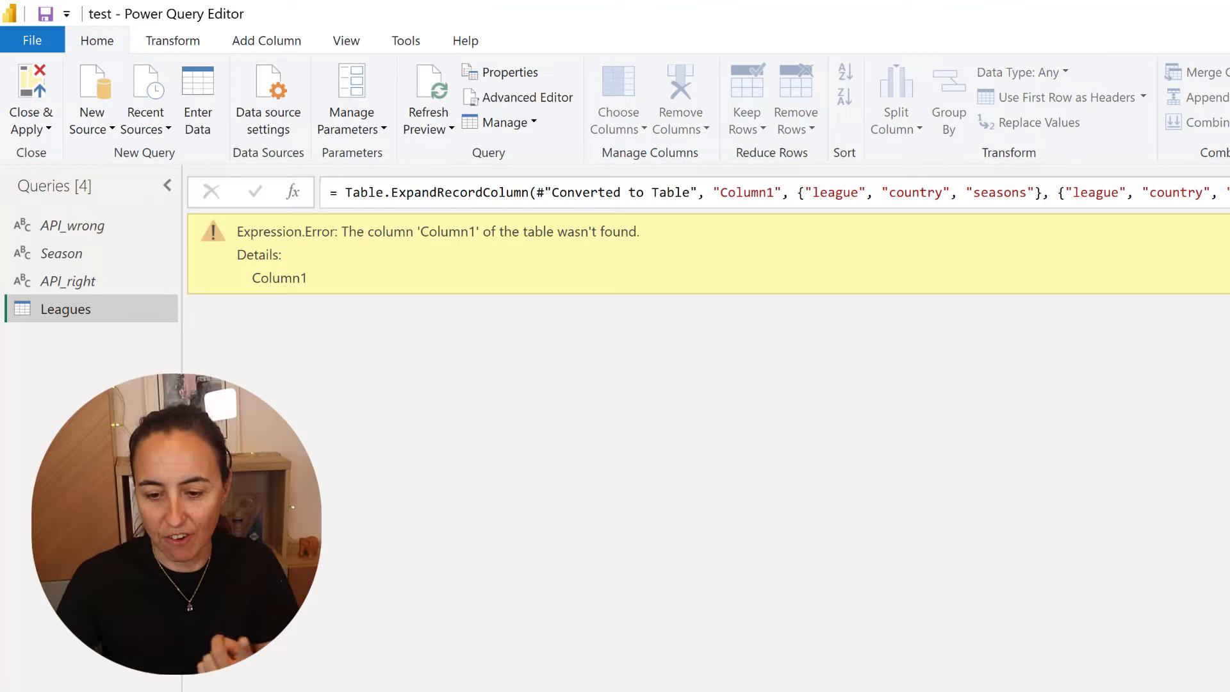
Inspect the Leagues steps from the Source record down to the failing Column1 expand step.
{"action": "left_click", "coordinate": [1049, 284]}
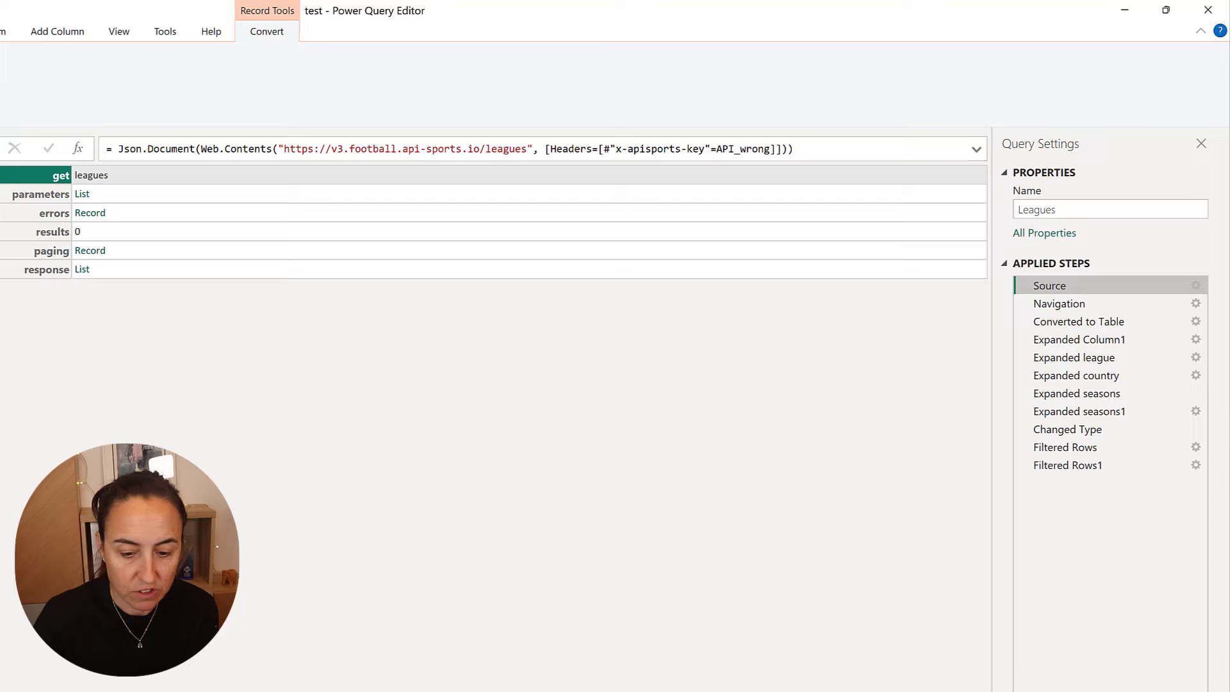
{"action": "left_click", "coordinate": [1079, 321]}
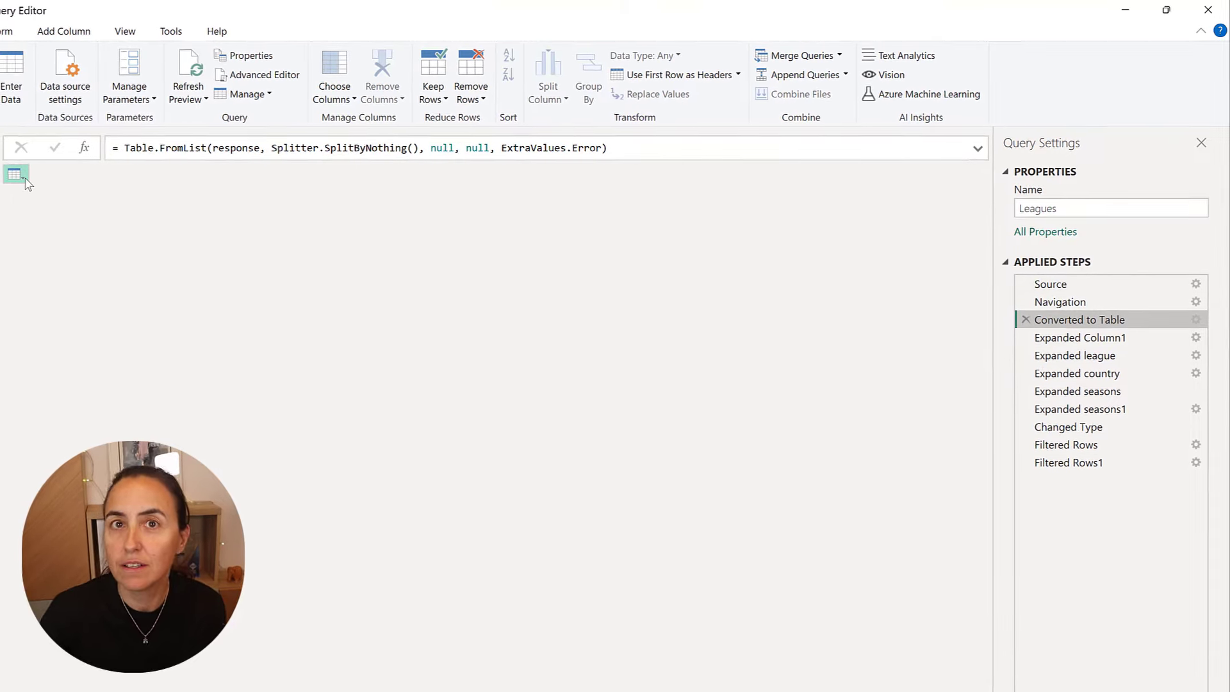
{"action": "left_click", "coordinate": [1080, 337]}
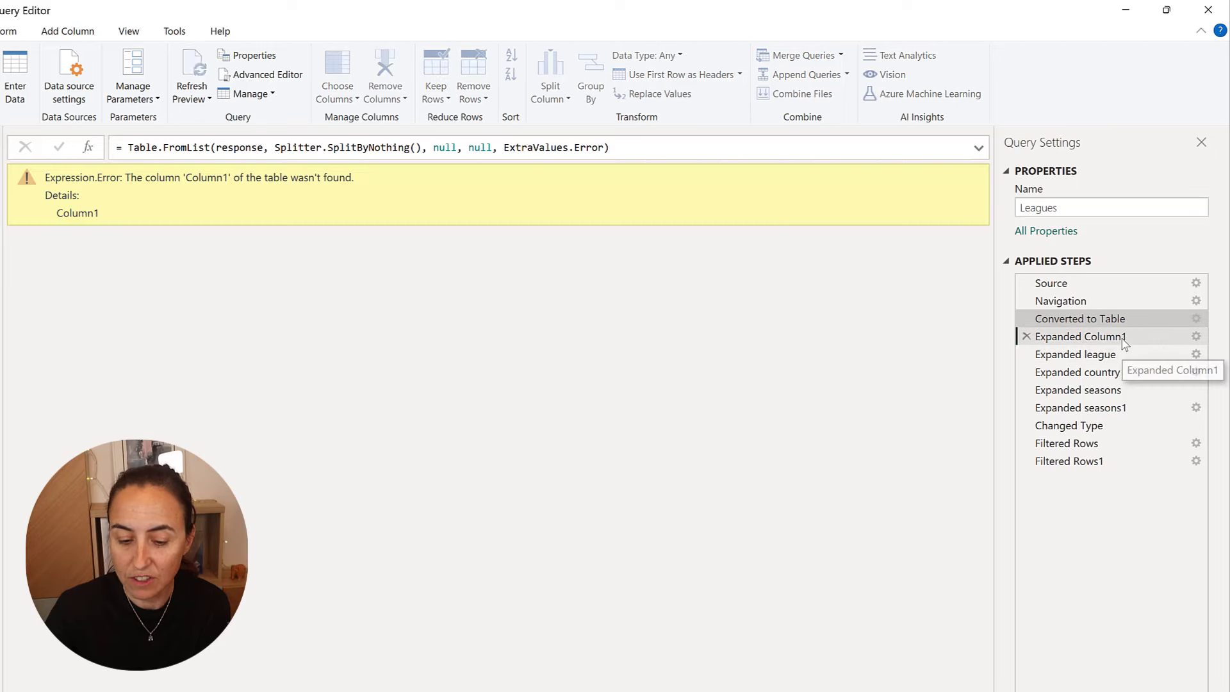
{"action": "left_click", "coordinate": [1080, 335]}
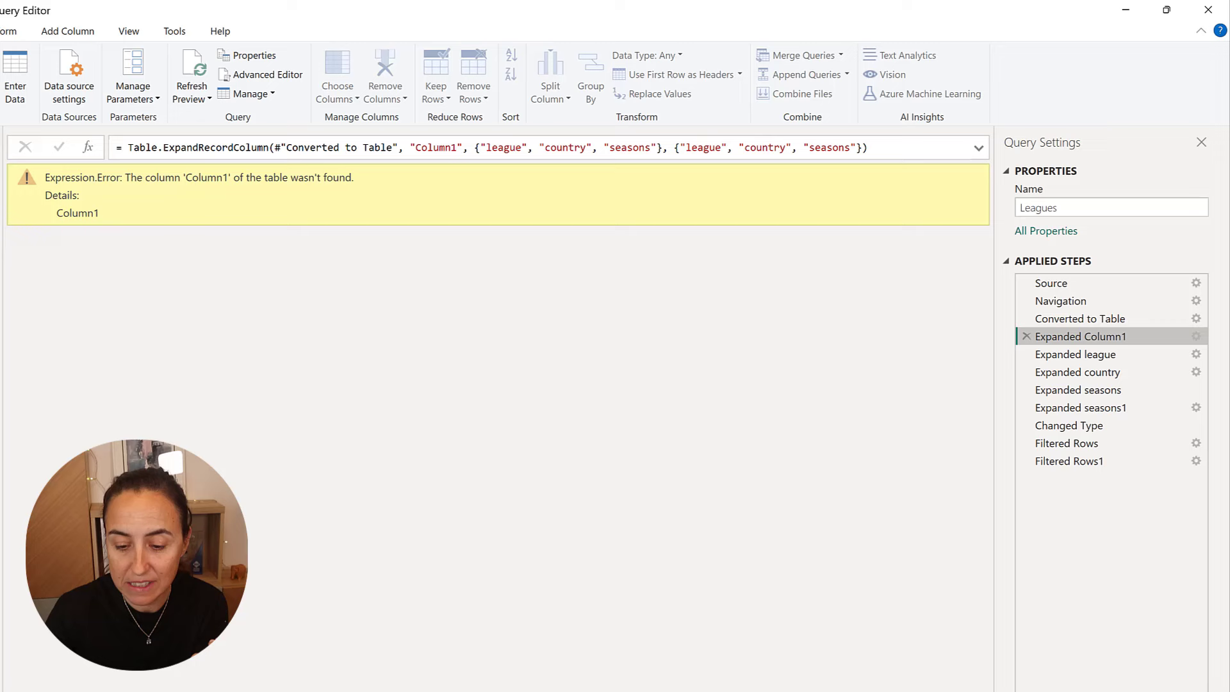
{"action": "left_click", "coordinate": [1050, 282]}
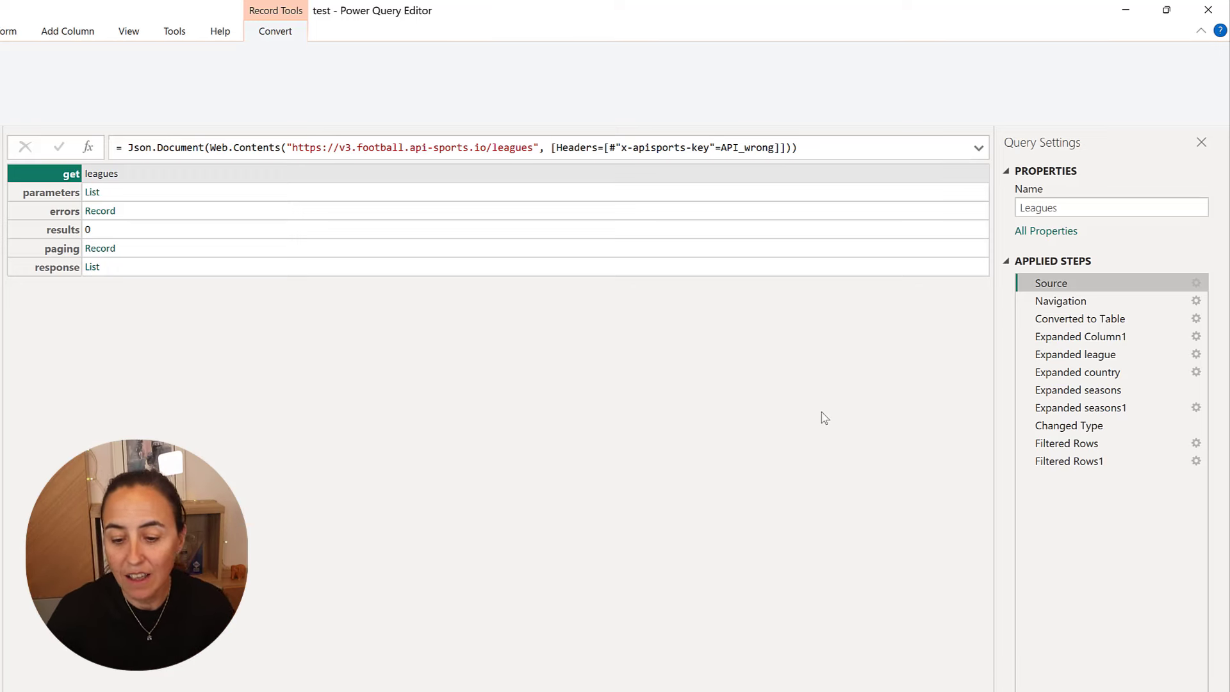
{"action": "left_click", "coordinate": [1080, 336]}
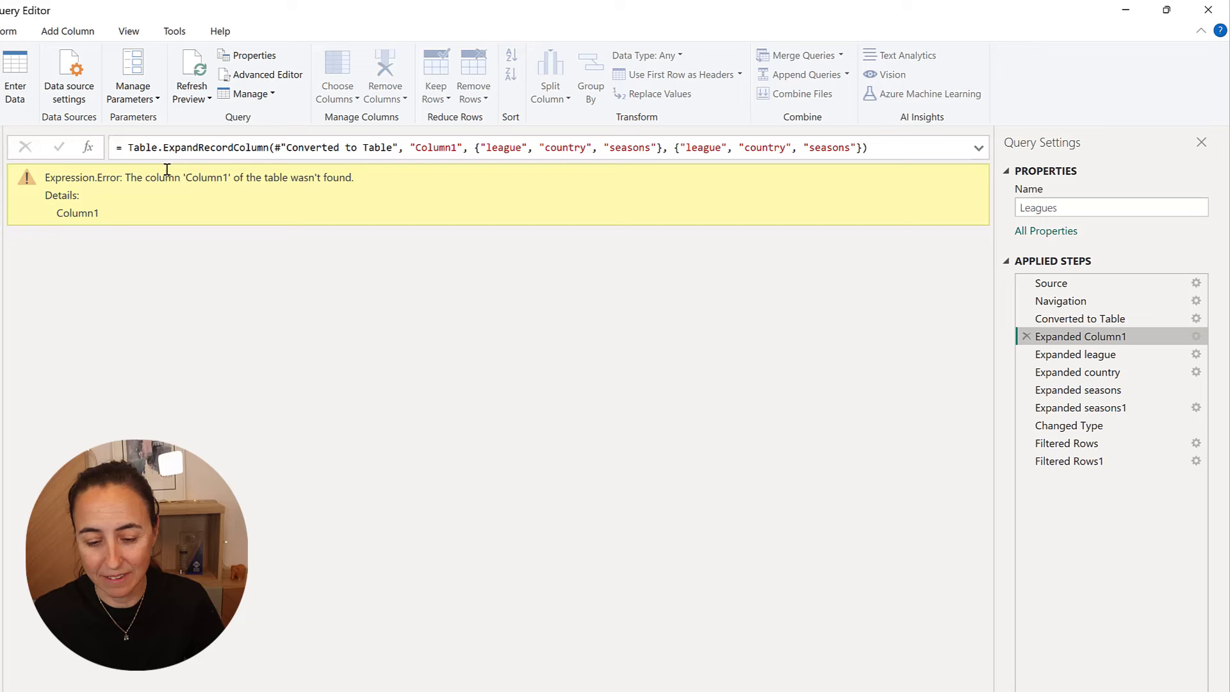
{"action": "mouse_move", "coordinate": [404, 195]}
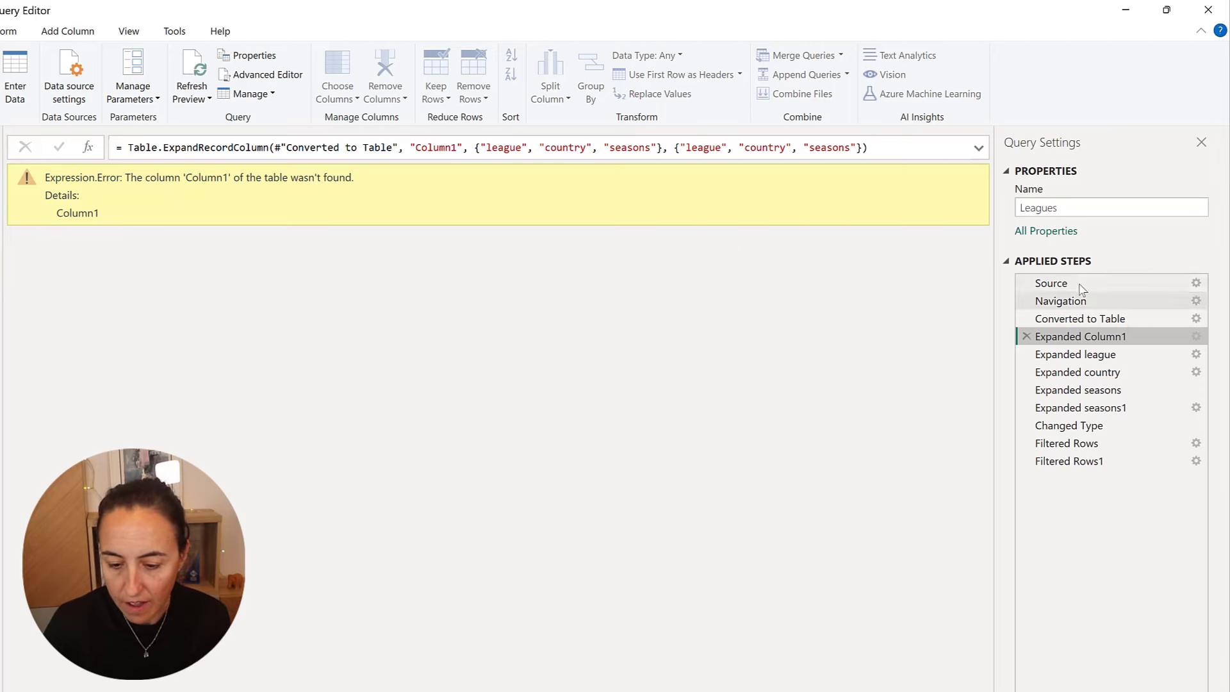
Switch the Source key from API_wrong to API_right, turning the errors record into an empty list with 1123 results.
{"action": "left_click", "coordinate": [1050, 282]}
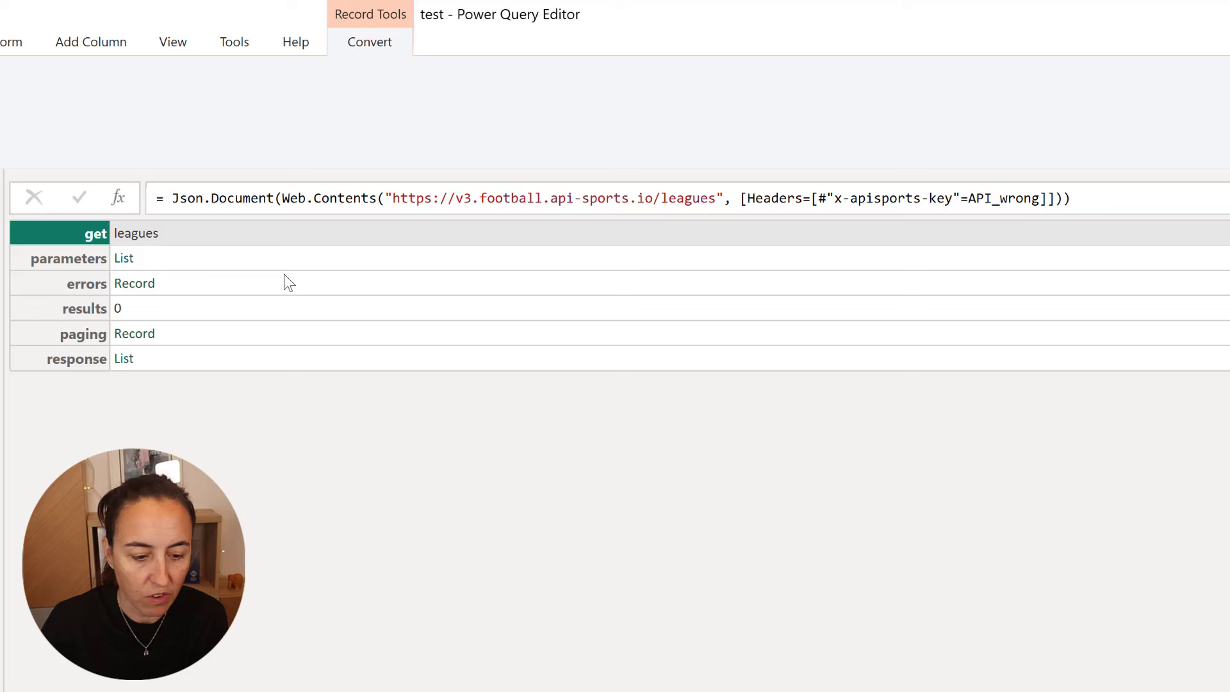
{"action": "left_click", "coordinate": [86, 283]}
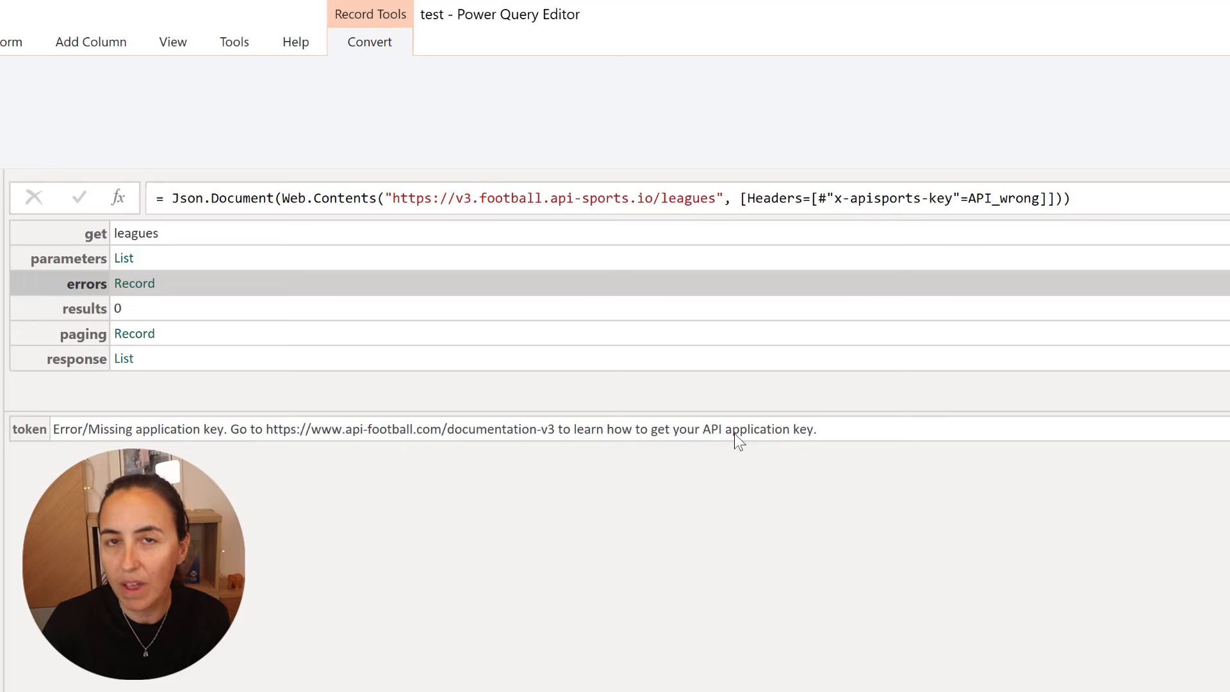
{"action": "mouse_move", "coordinate": [69, 442]}
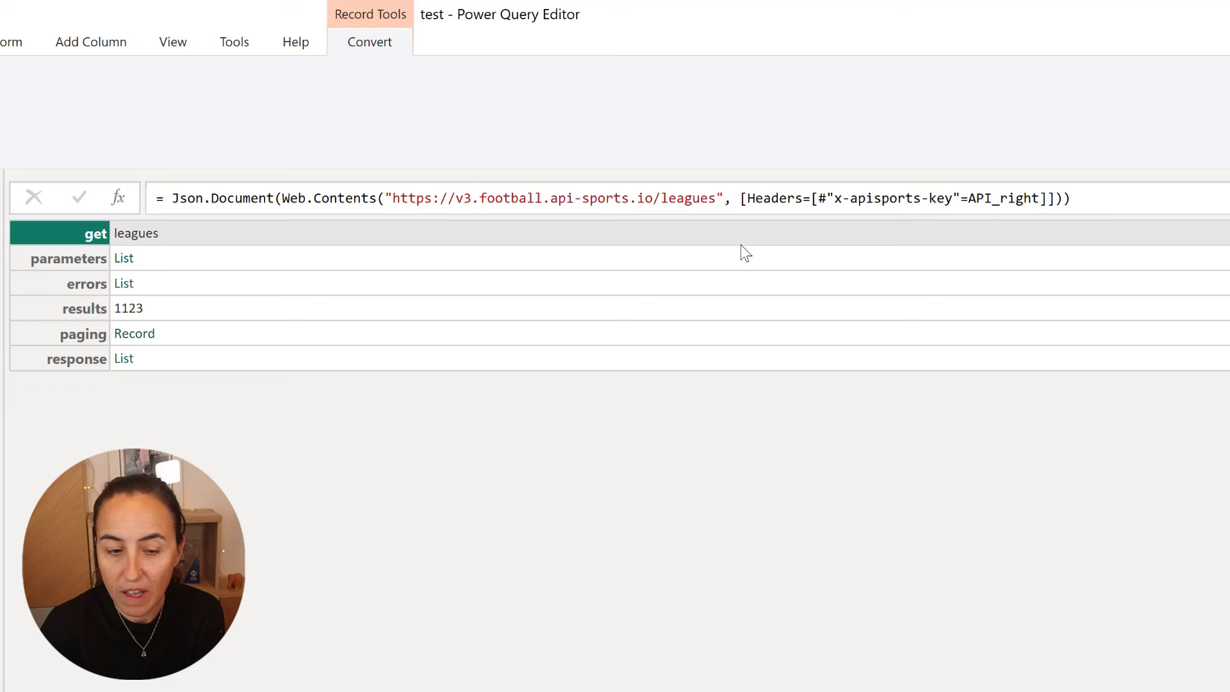
{"action": "mouse_move", "coordinate": [203, 292]}
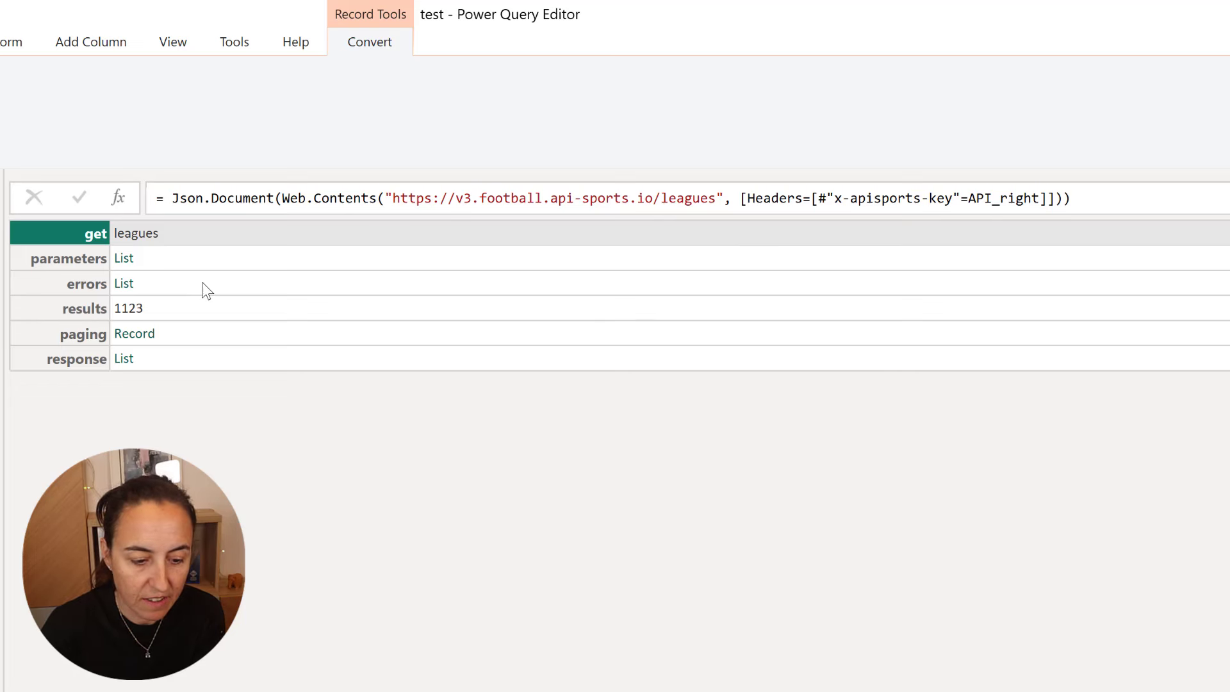
{"action": "left_click", "coordinate": [123, 283]}
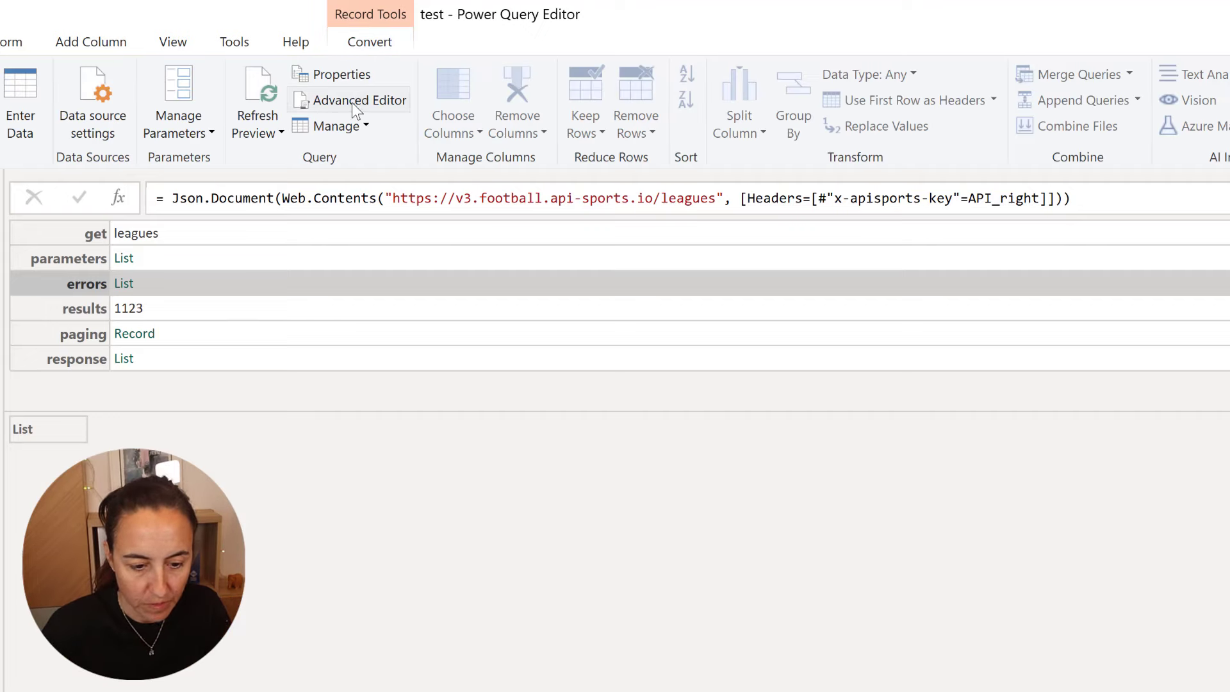
In the Advanced Editor add an errors step reading Source[errors].
{"action": "left_click", "coordinate": [359, 100]}
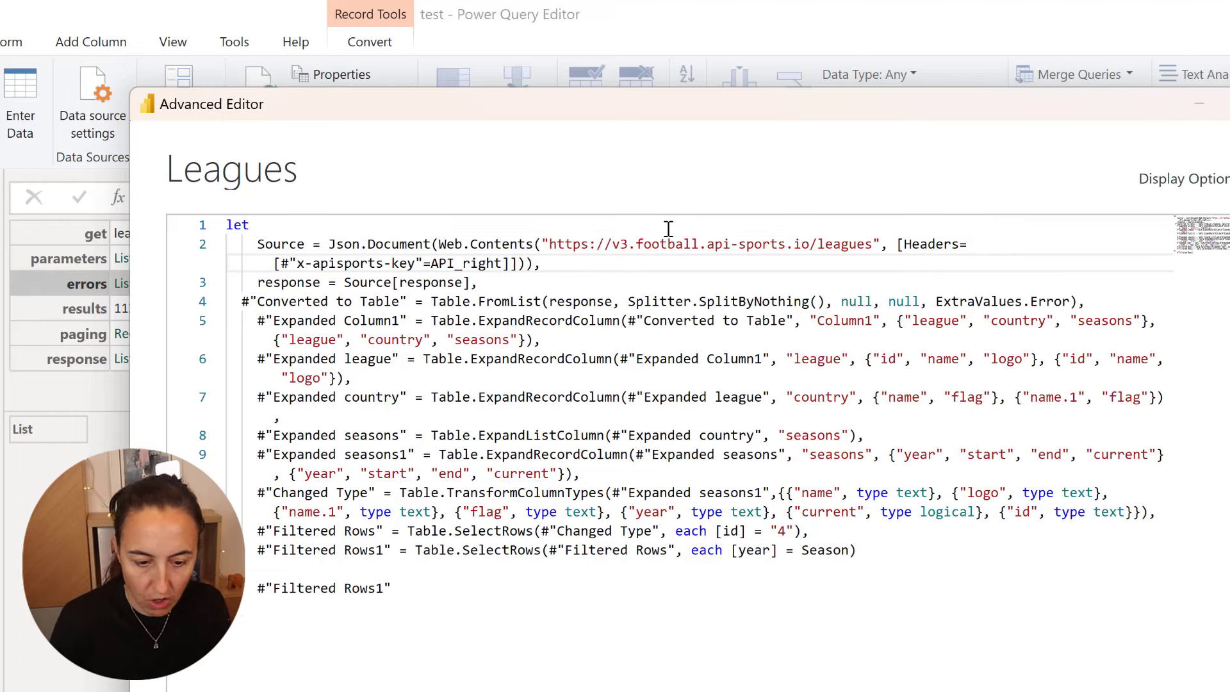
{"action": "type", "text": "errors ="}
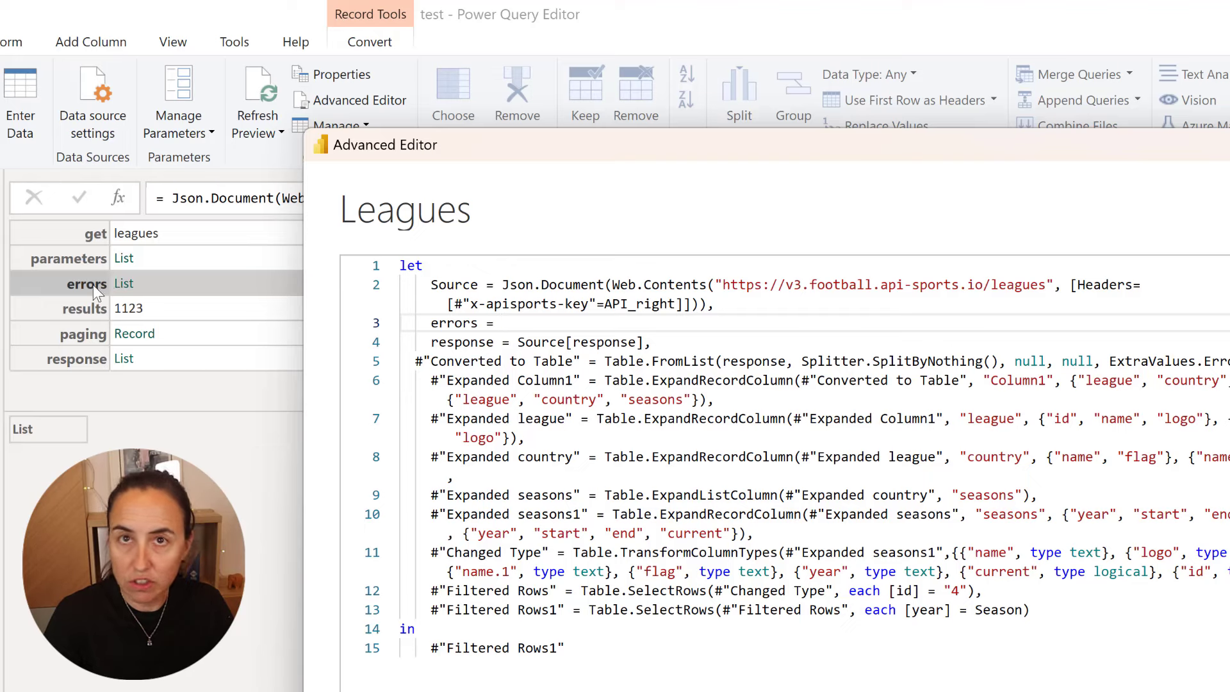
{"action": "left_click", "coordinate": [568, 323]}
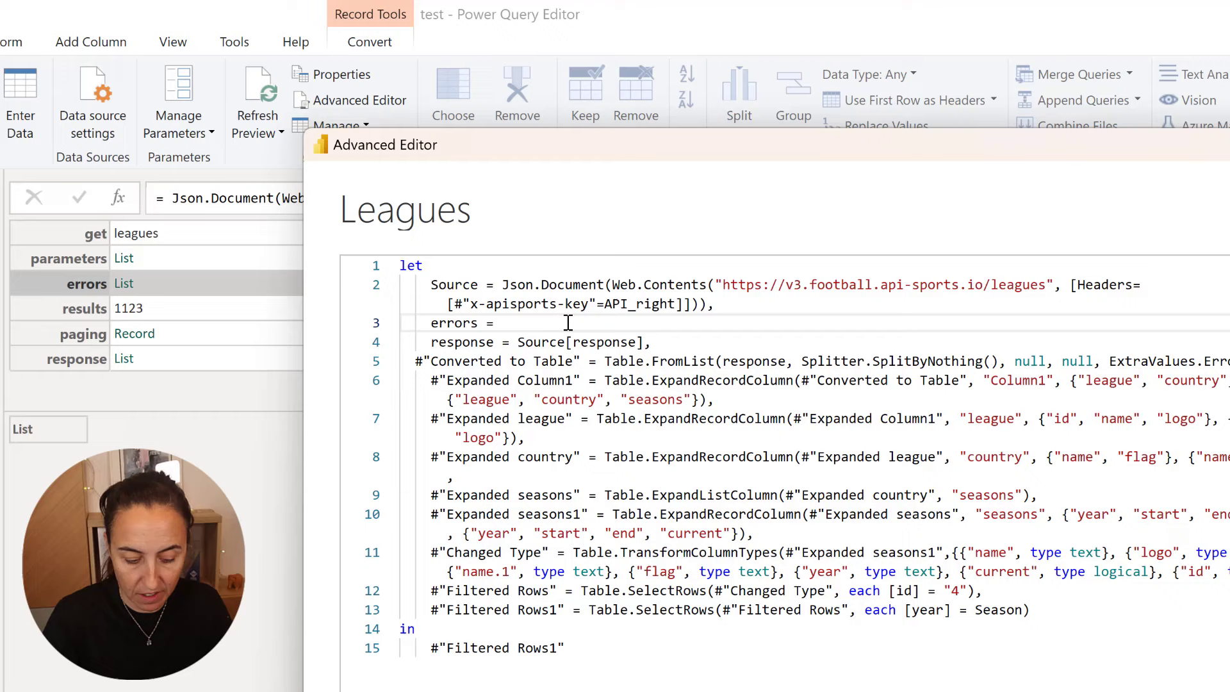
{"action": "type", "text": "Source["}
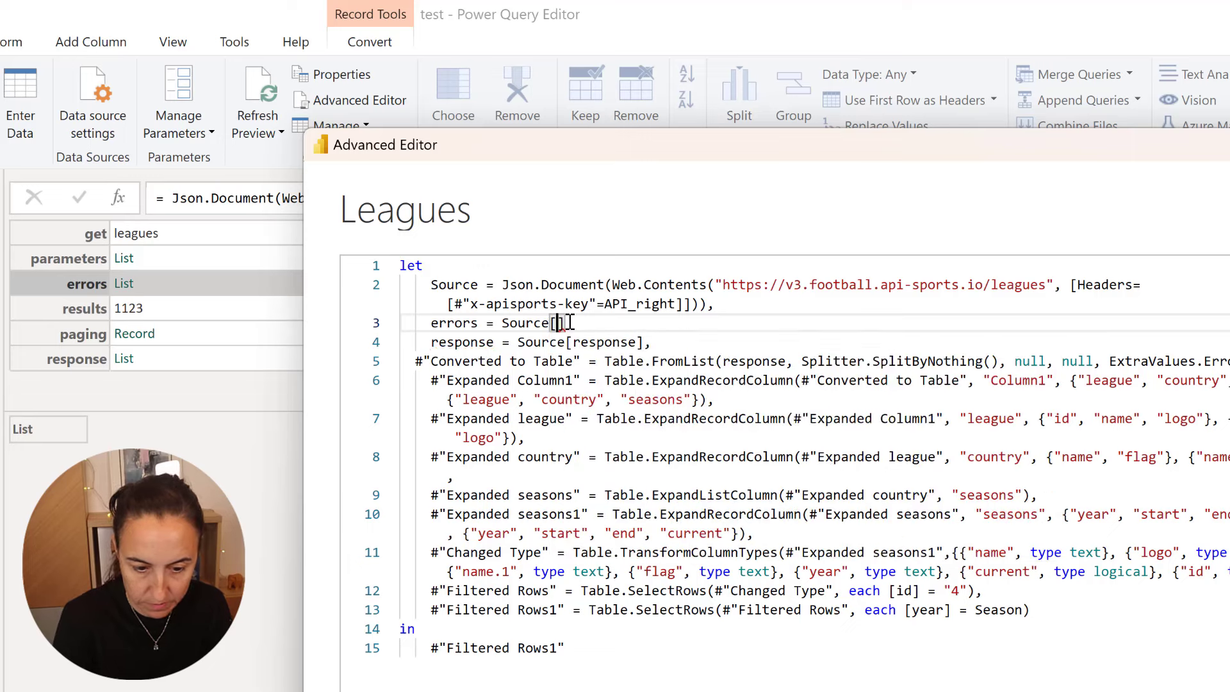
{"action": "type", "text": "errors"}
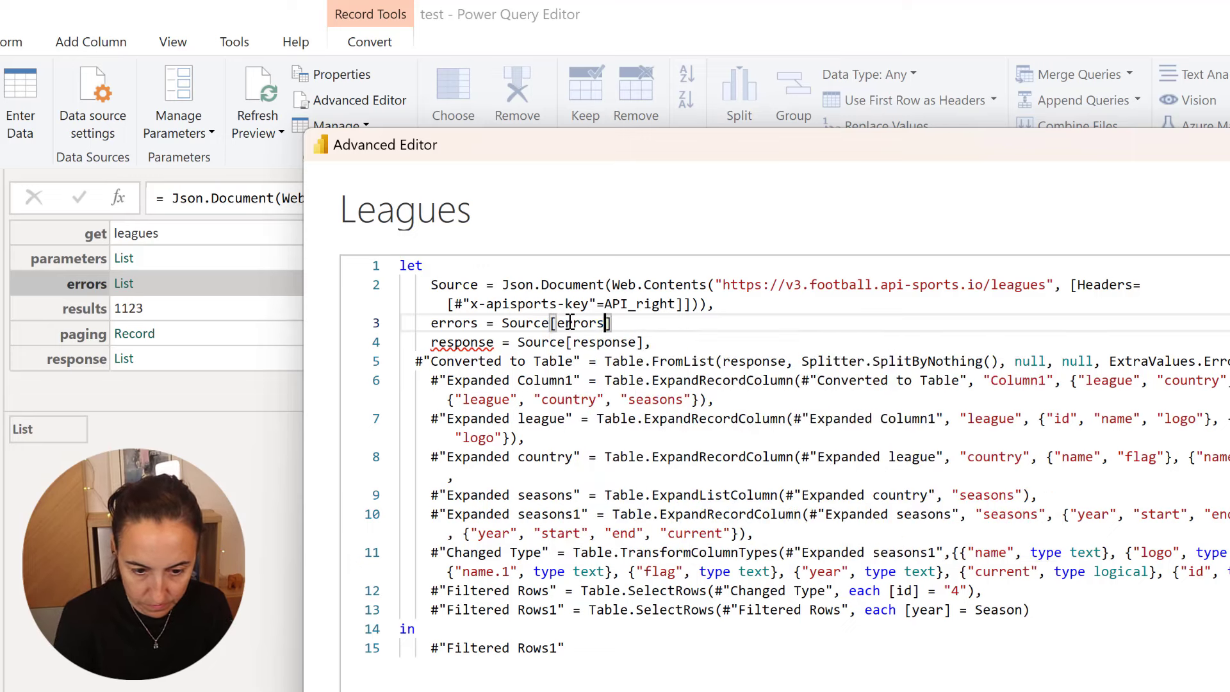
{"action": "type", "text": ","}
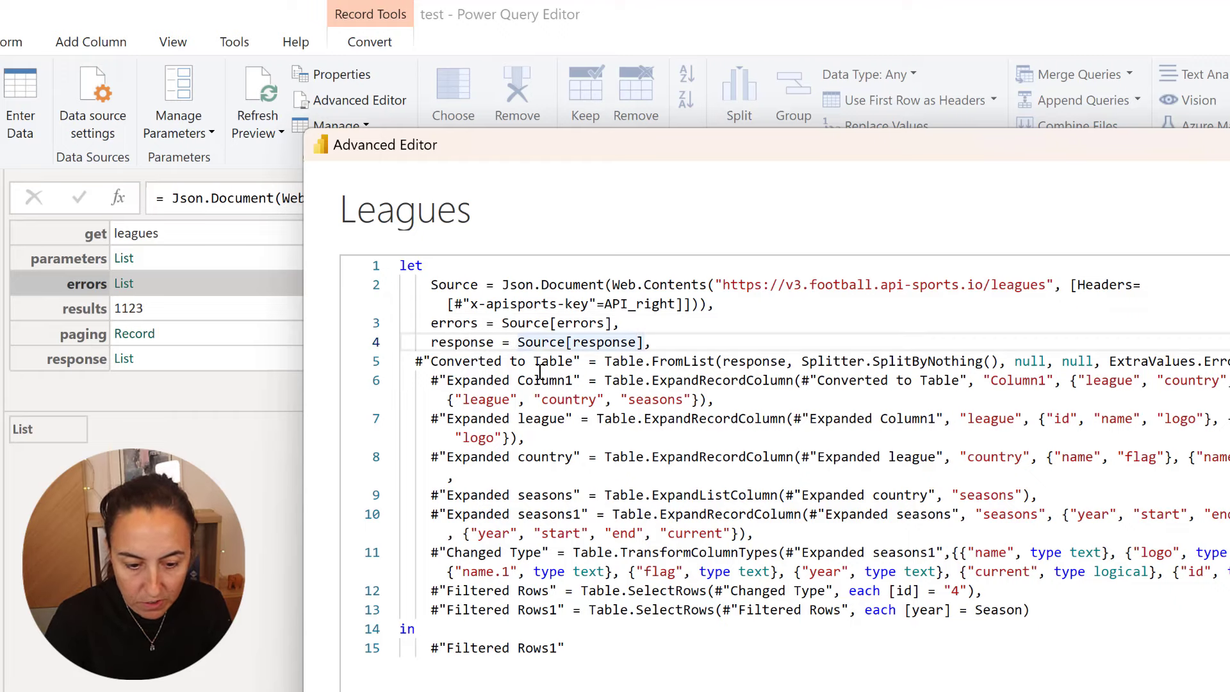
Write response = if Value.Is(errors, type list)=true then Source[response].
{"action": "type", "text": "if ,"}
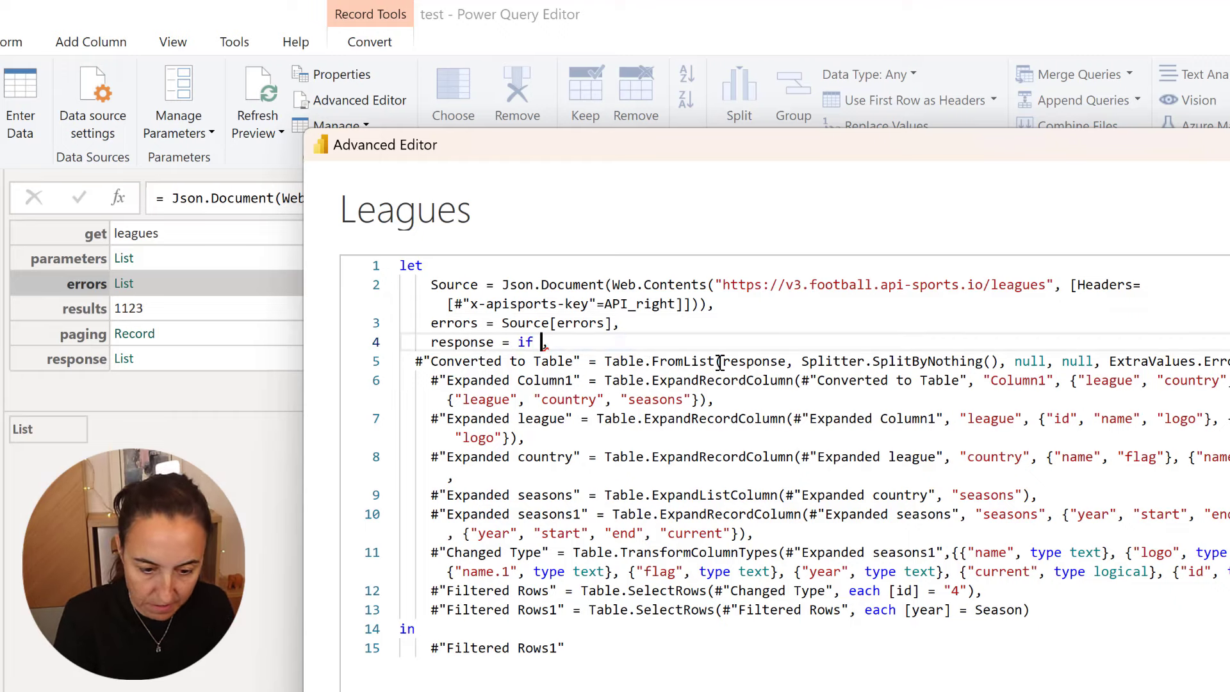
{"action": "type", "text": "Value"}
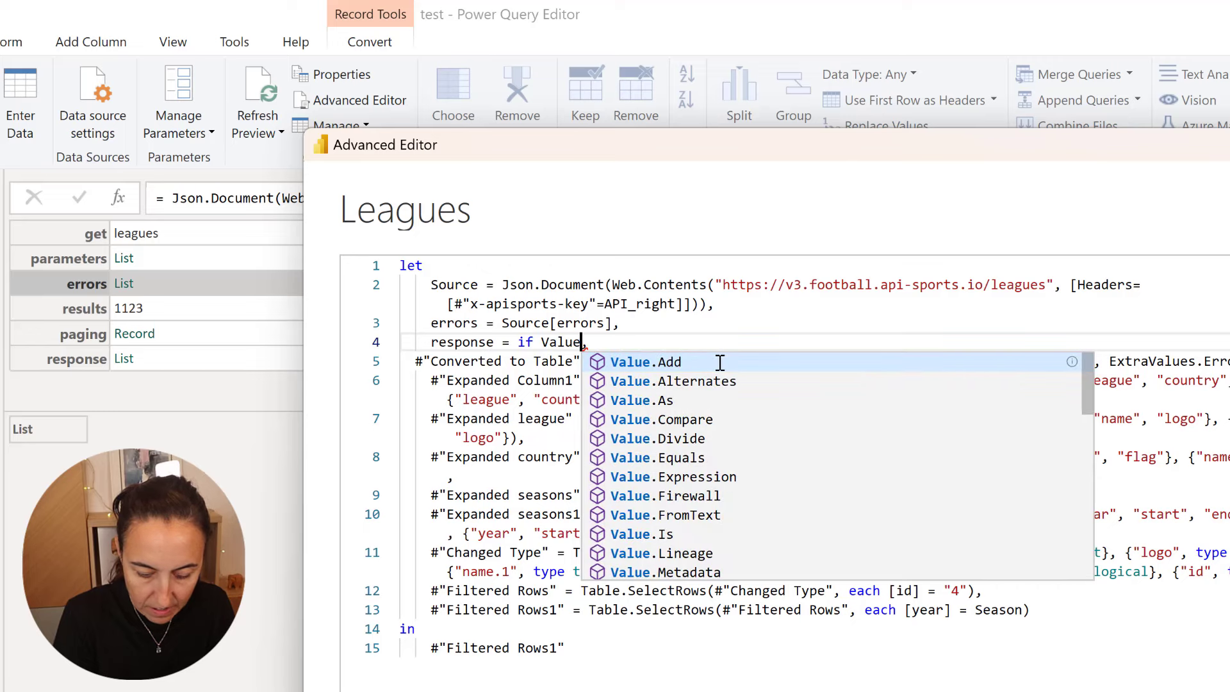
{"action": "type", "text": "Is(errors"}
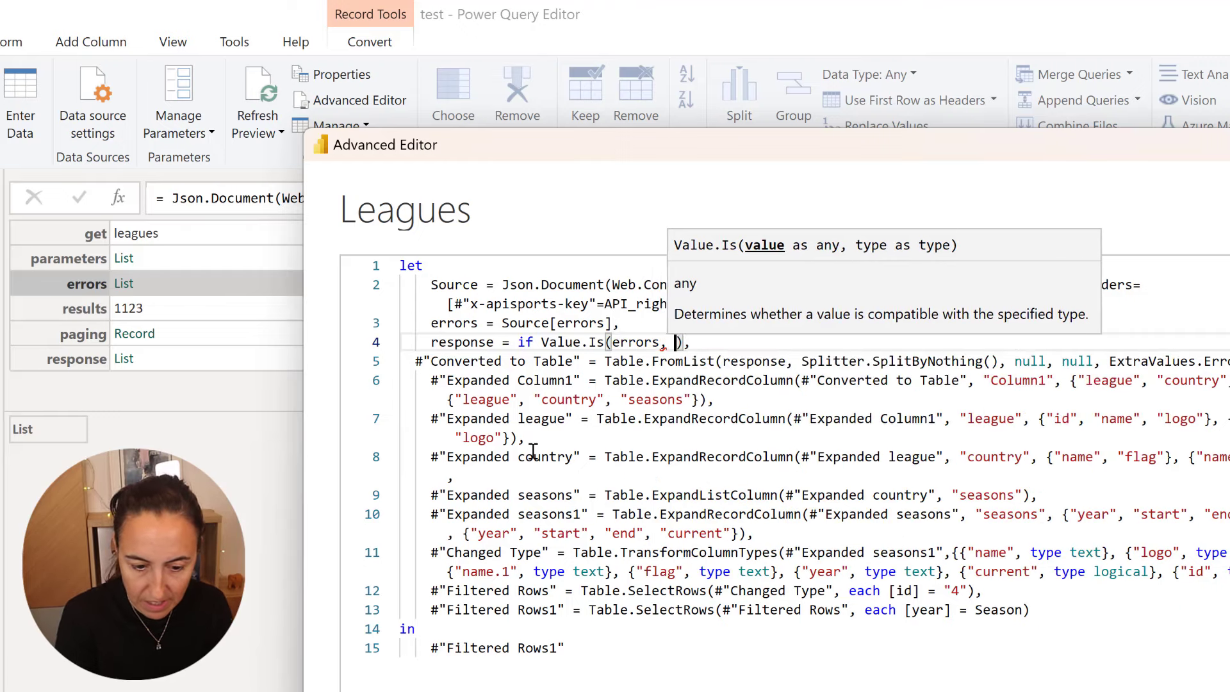
{"action": "type", "text": "type"}
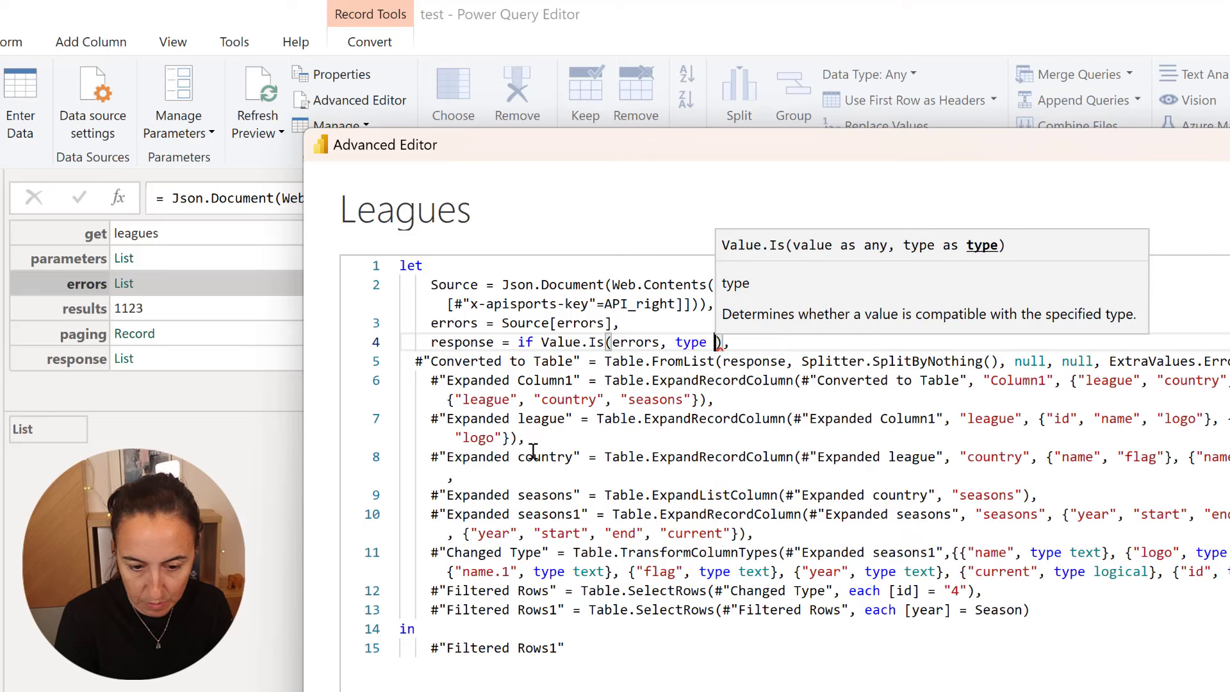
{"action": "type", "text": "list"}
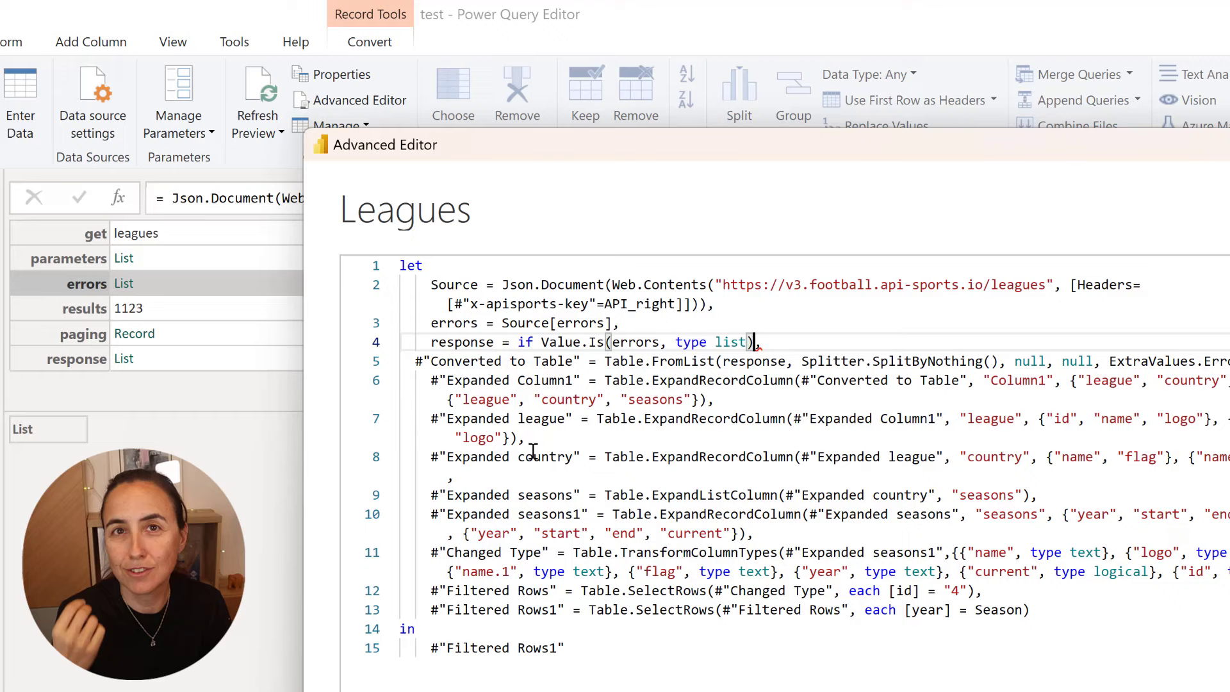
{"action": "type", "text": "=t"}
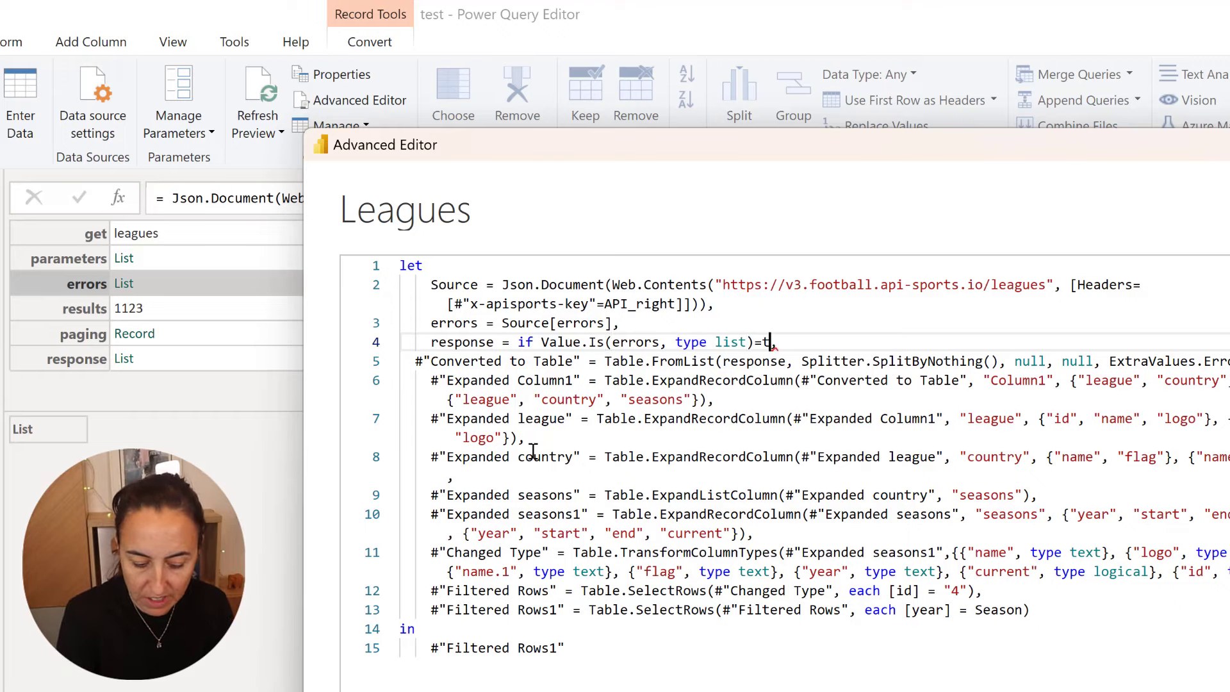
{"action": "type", "text": "rue"}
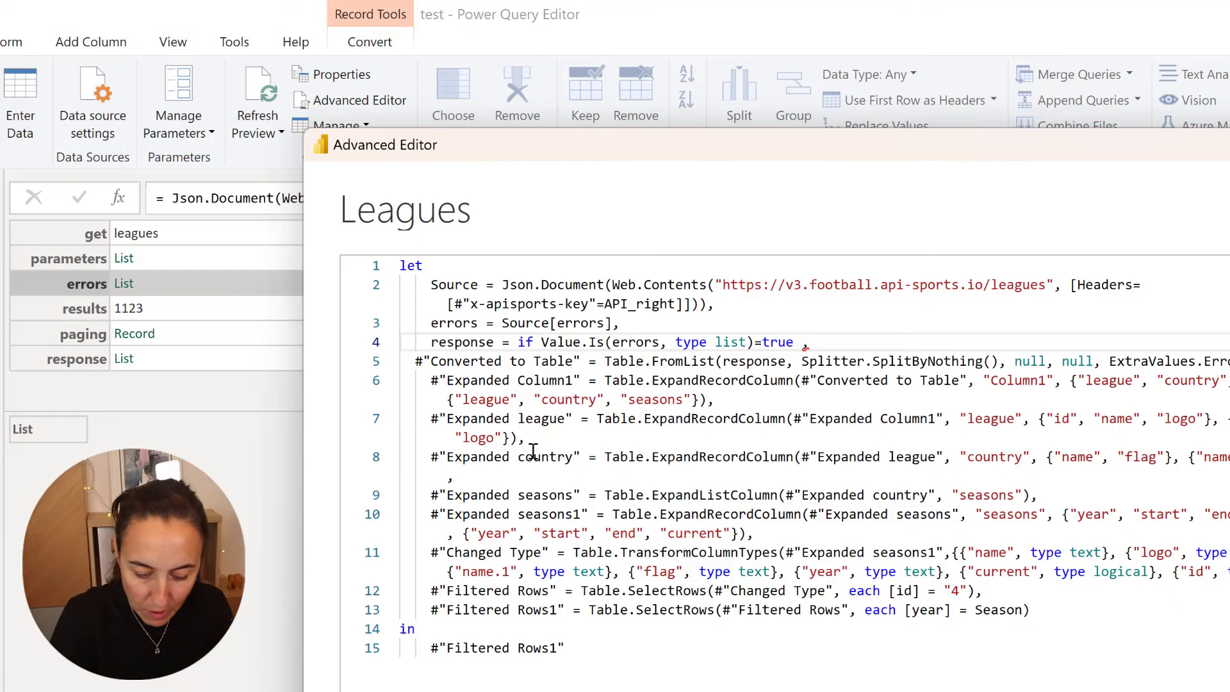
{"action": "type", "text": "then Source"}
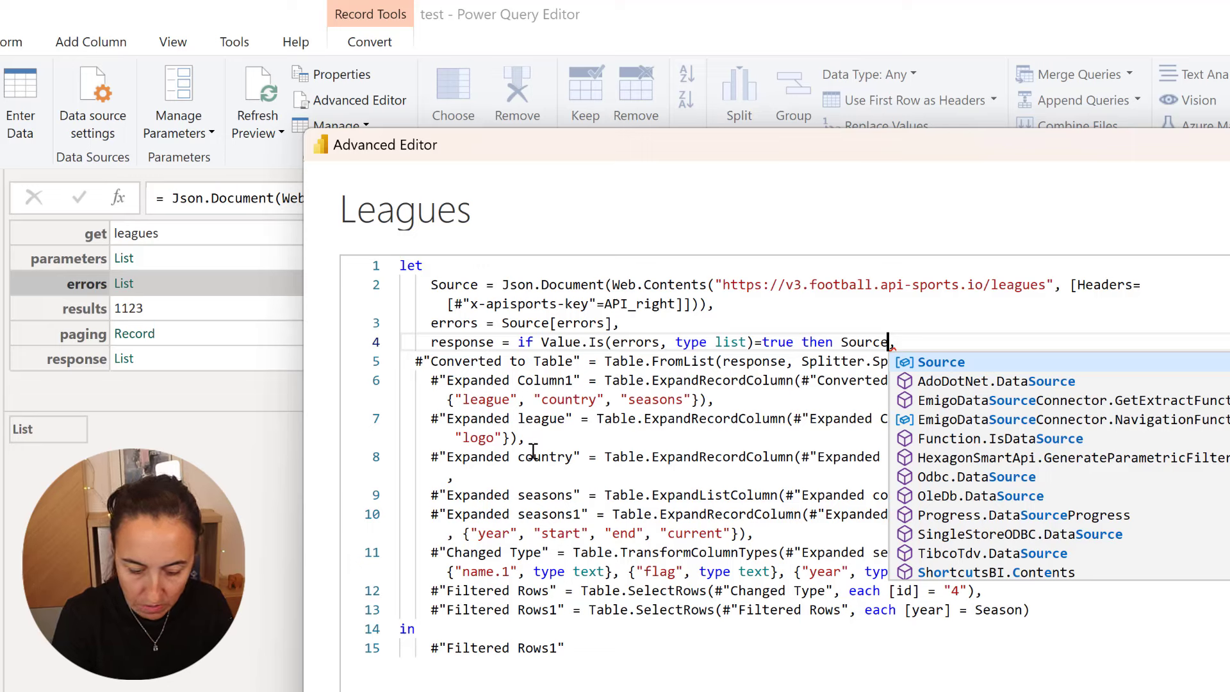
{"action": "type", "text": "[]"}
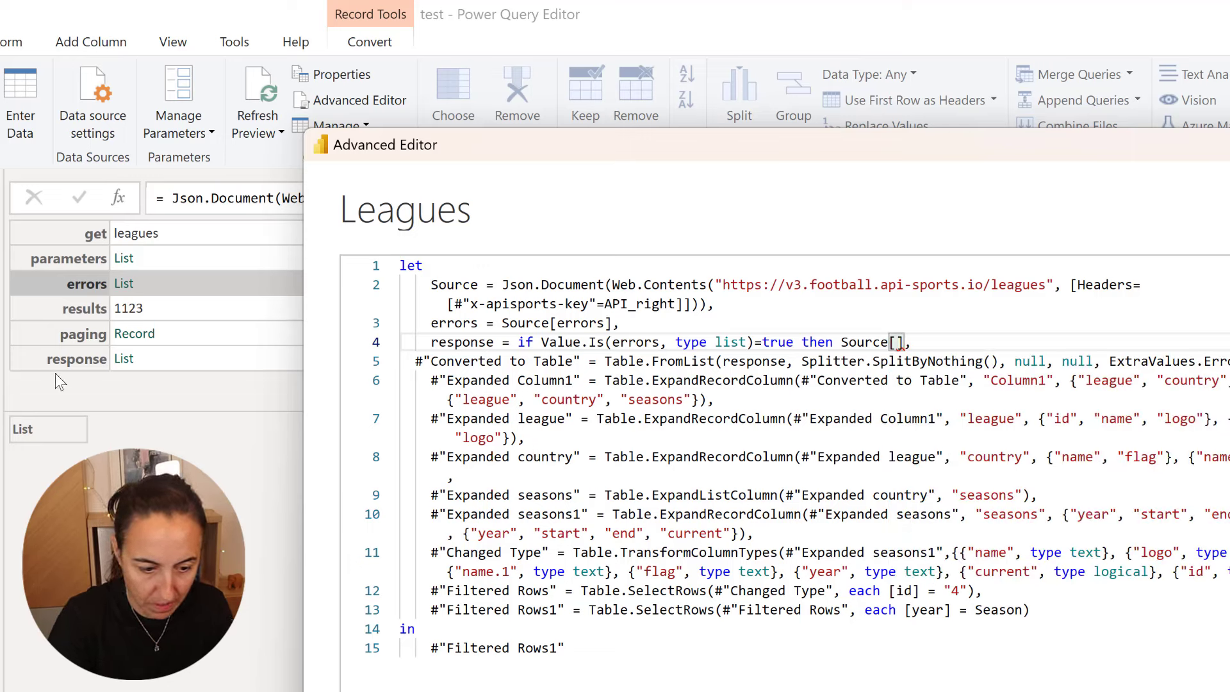
{"action": "type", "text": "respons"}
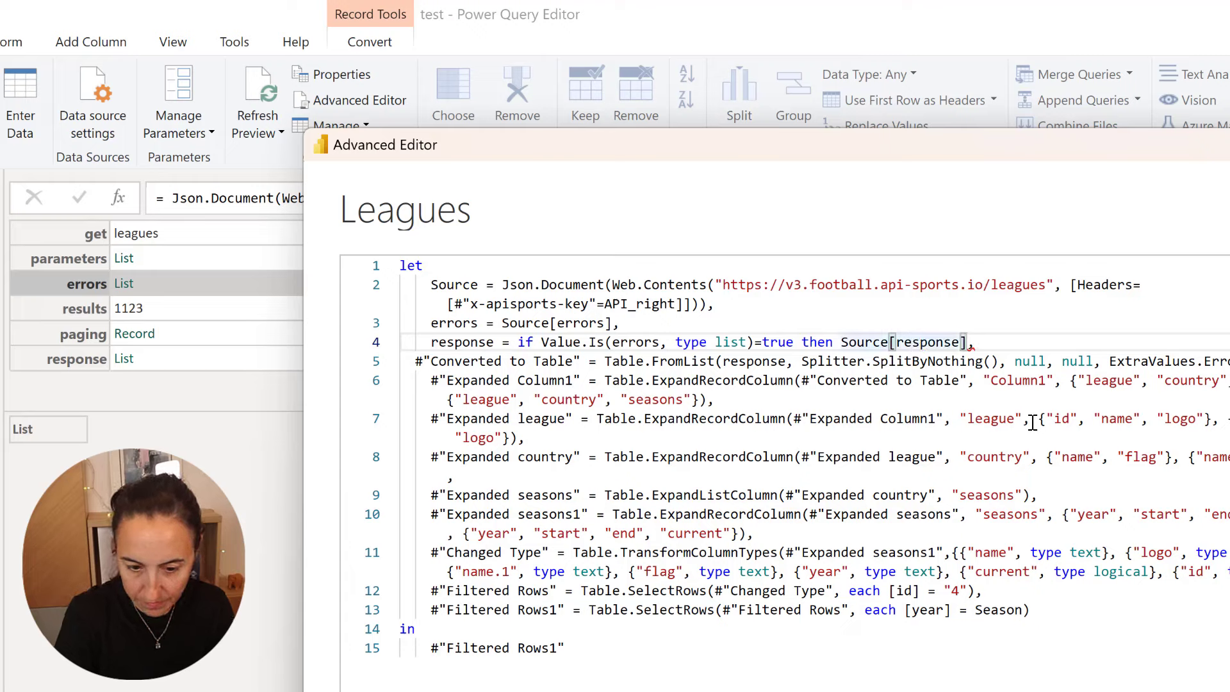
Finish the branch with else error Error.Record(errors[token]) so API errors raise the token message.
{"action": "type", "text": "else"}
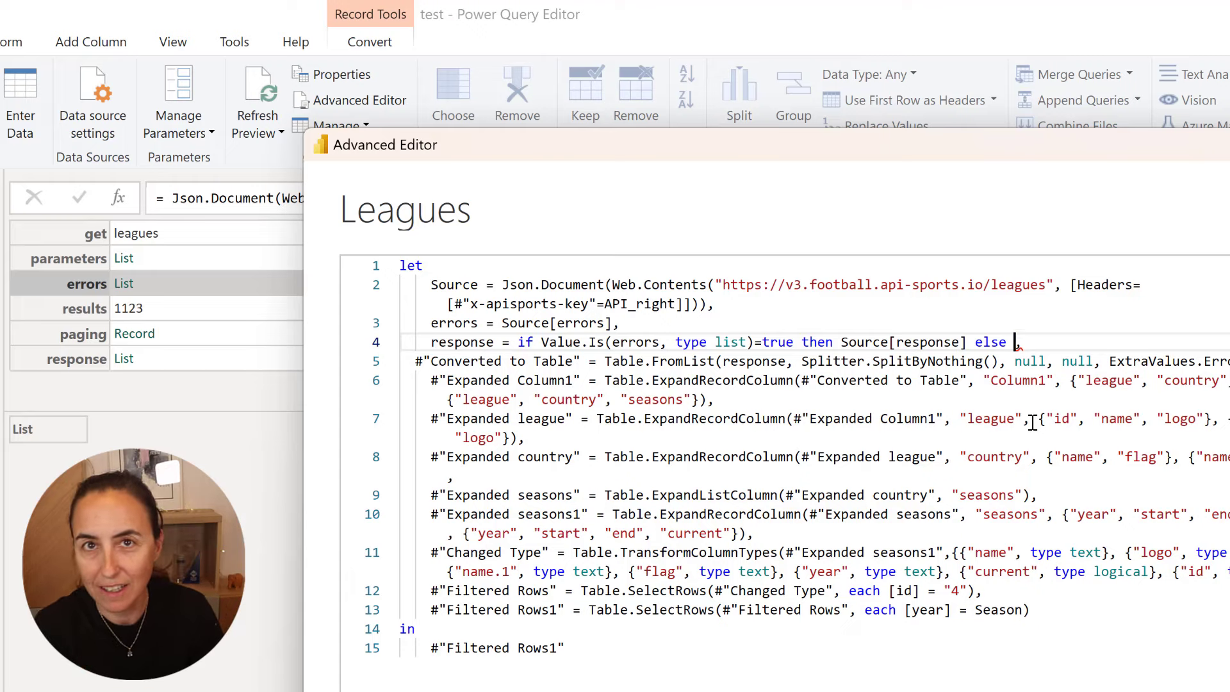
{"action": "type", "text": "eo"}
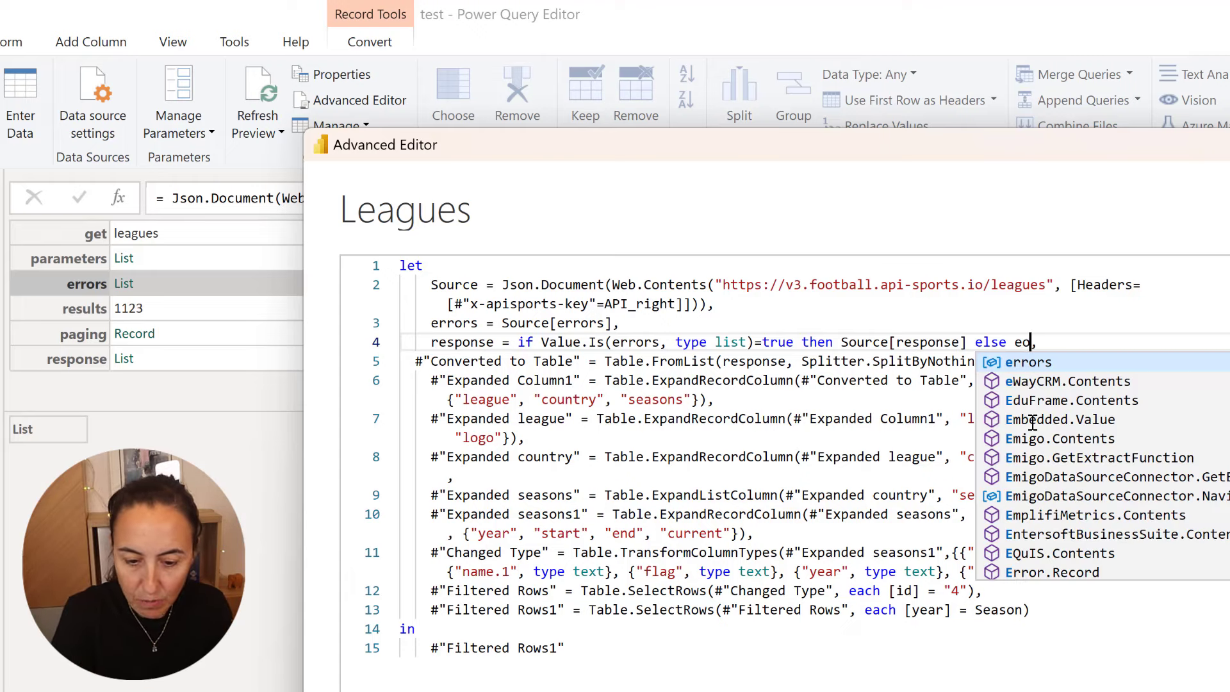
{"action": "type", "text": "rror E"}
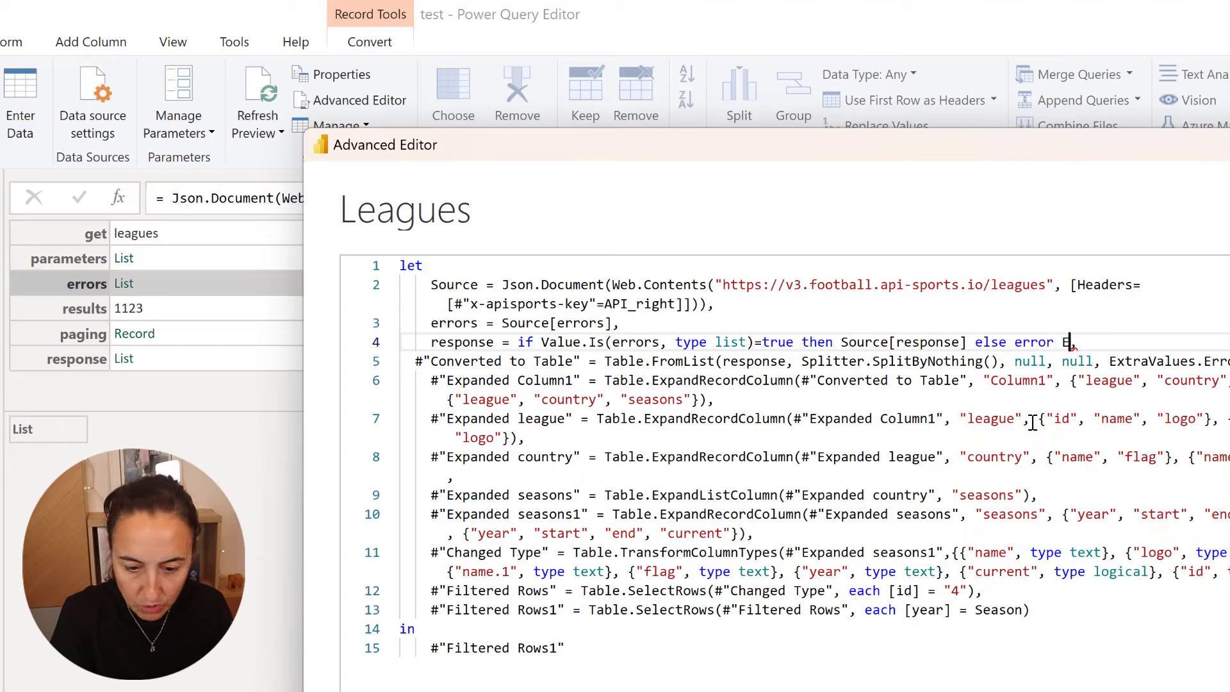
{"action": "type", "text": "rror.Record,"}
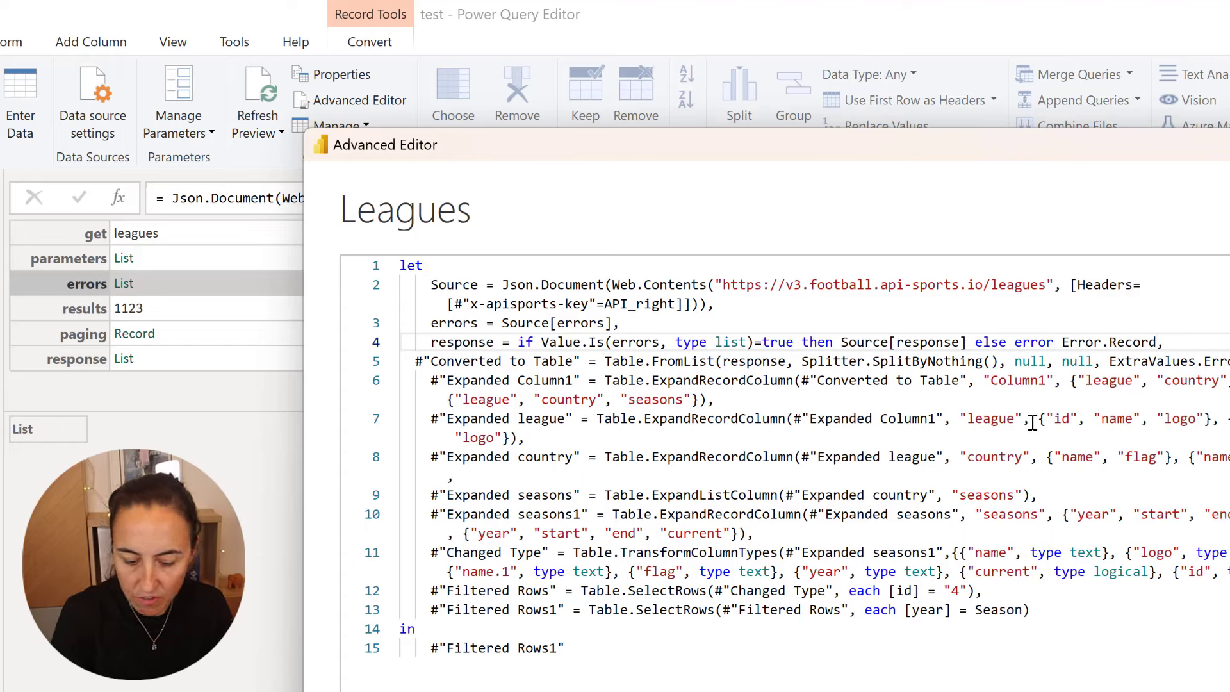
{"action": "type", "text": "("}
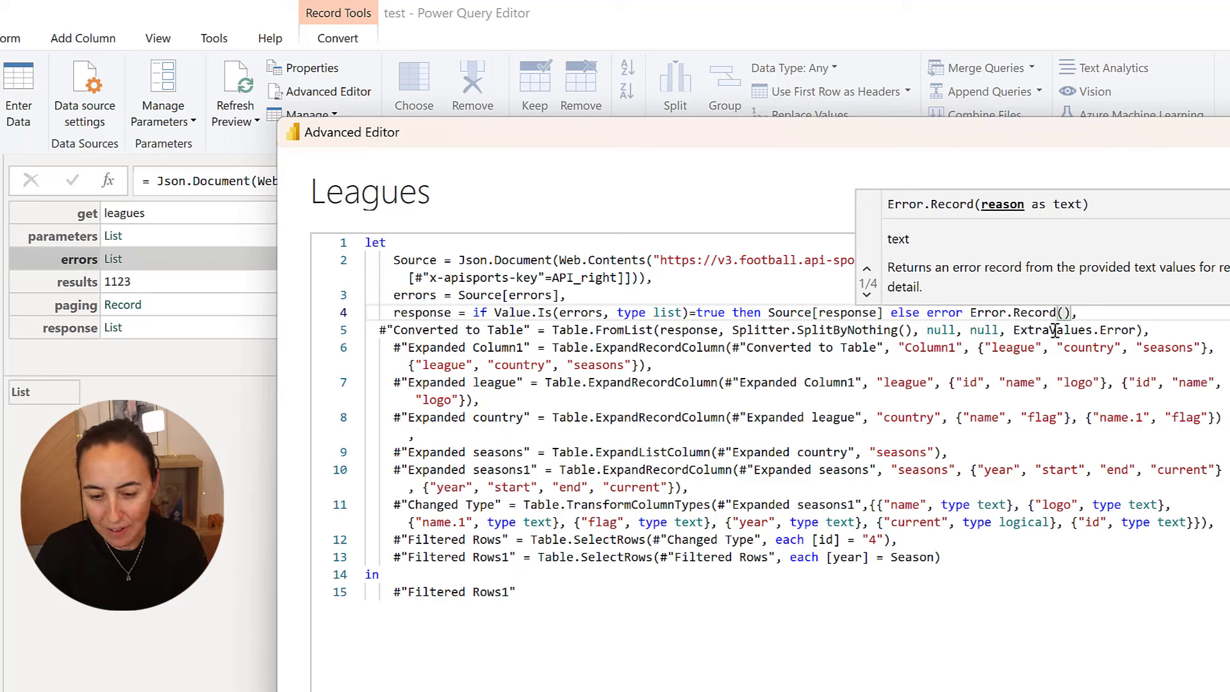
{"action": "type", "text": "erro"}
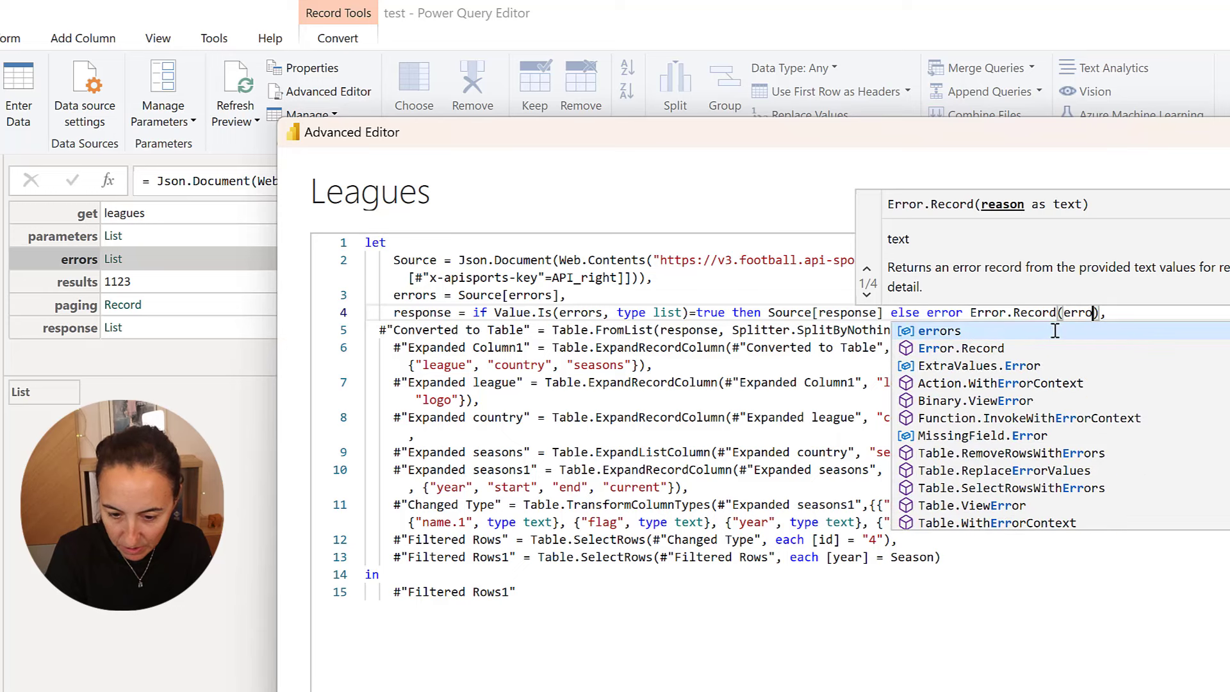
{"action": "type", "text": "rs"}
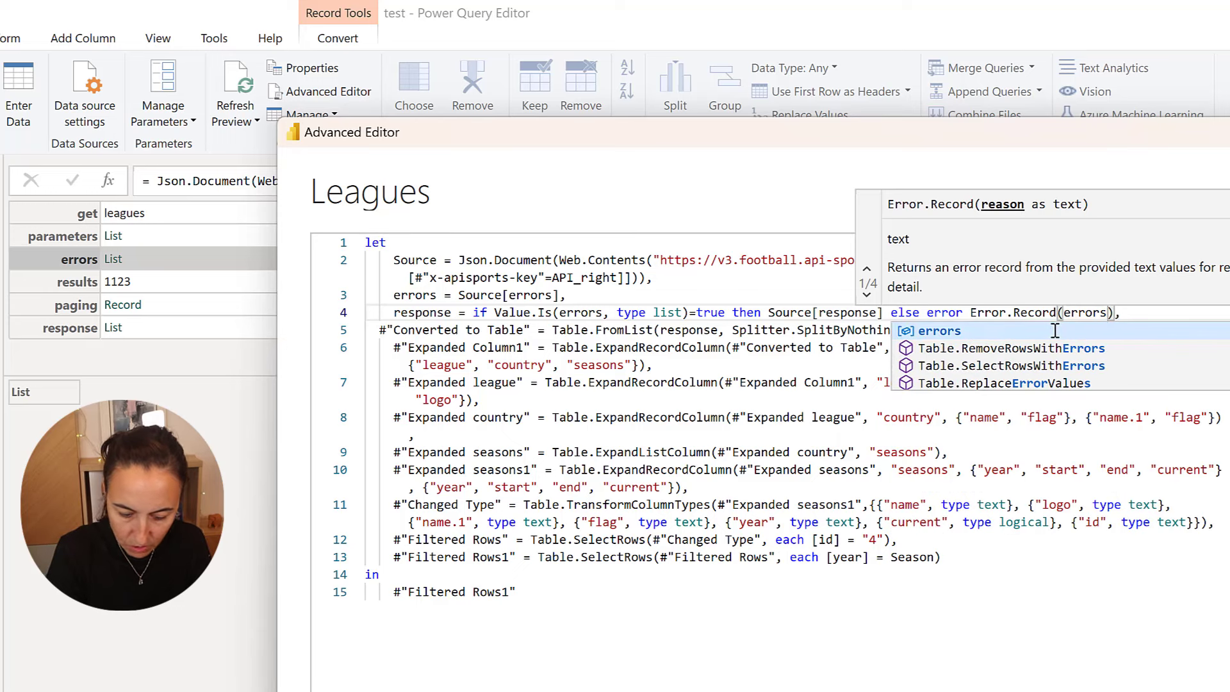
{"action": "type", "text": "[token"}
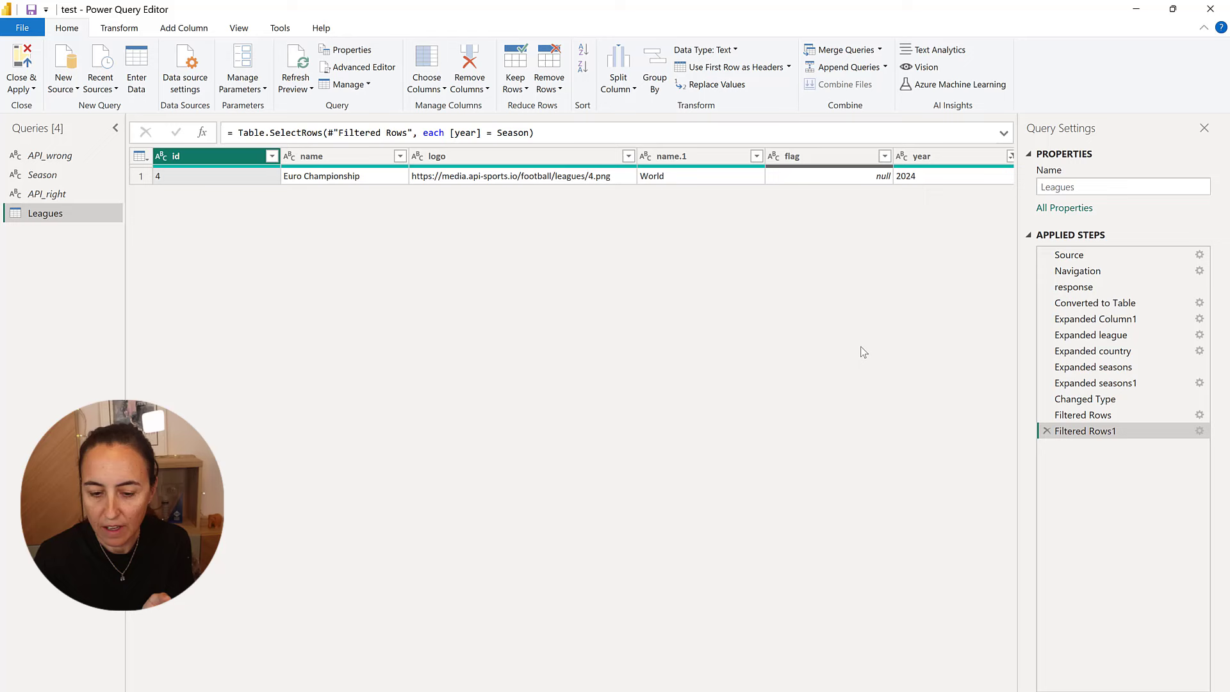
Set the Source key back to API_wrong and view the response step's missing application key error.
{"action": "left_click", "coordinate": [1068, 254]}
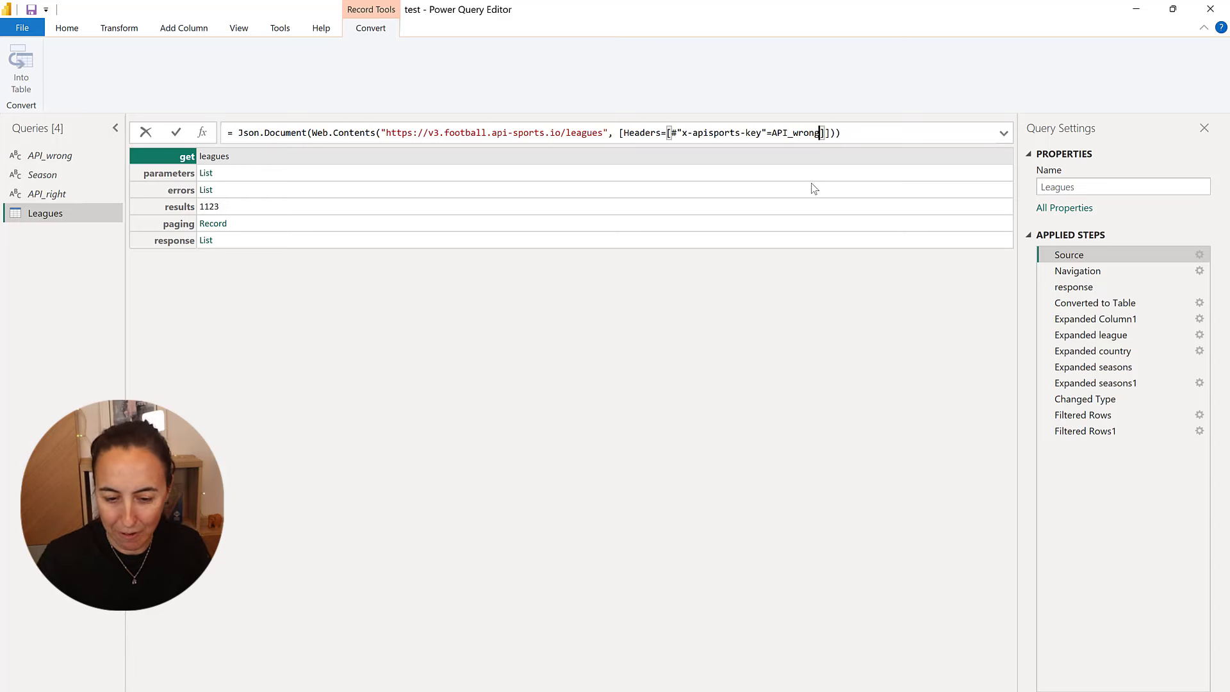
{"action": "left_click", "coordinate": [169, 173]}
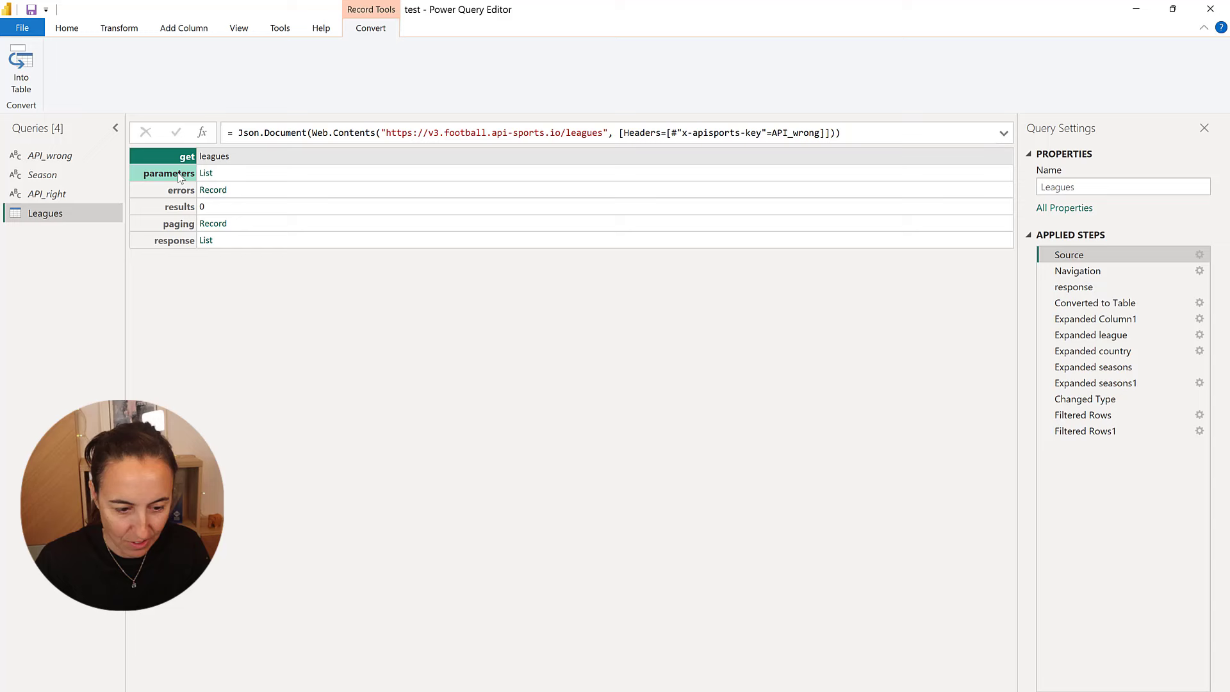
{"action": "left_click", "coordinate": [213, 190]}
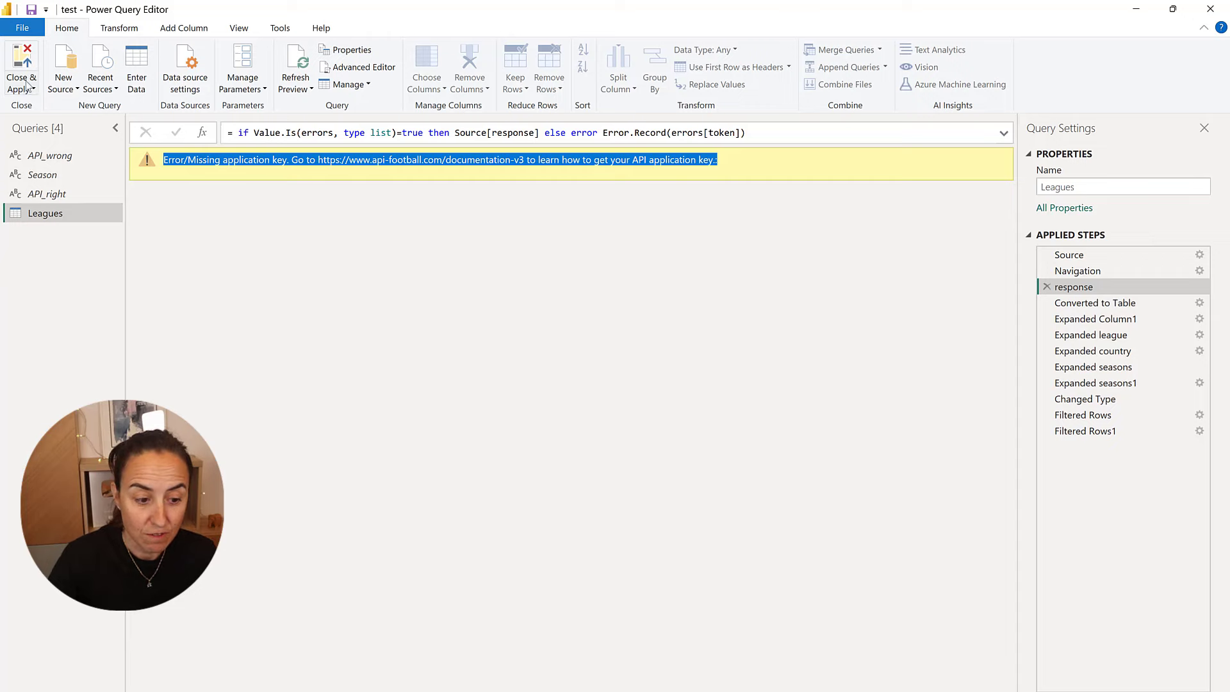
Close & Apply, dismiss the failed Leagues load dialog and reopen Leagues showing its error banner.
{"action": "left_click", "coordinate": [22, 70]}
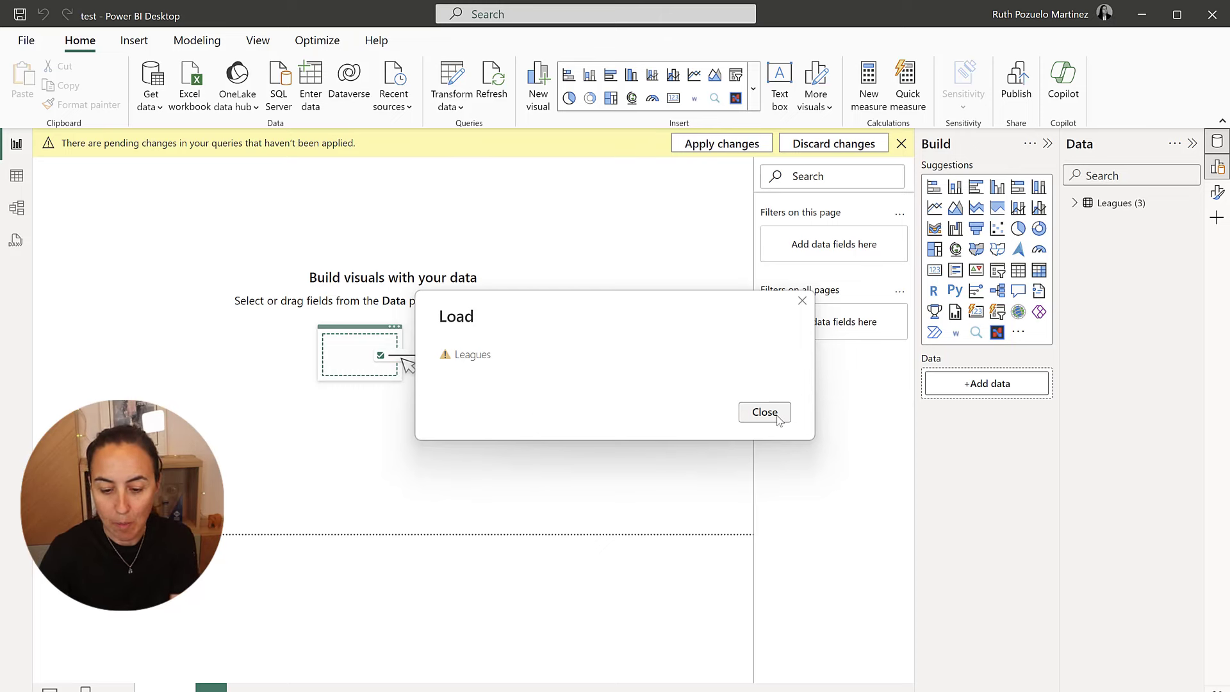
{"action": "left_click", "coordinate": [762, 411]}
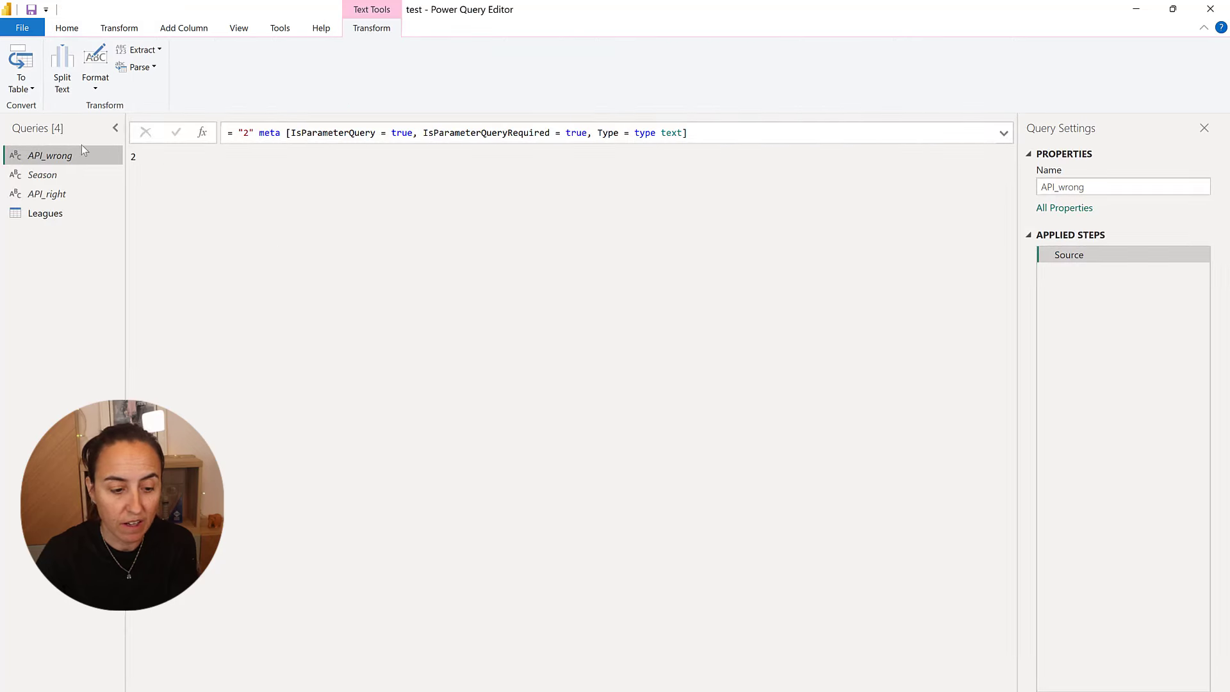
{"action": "left_click", "coordinate": [44, 214]}
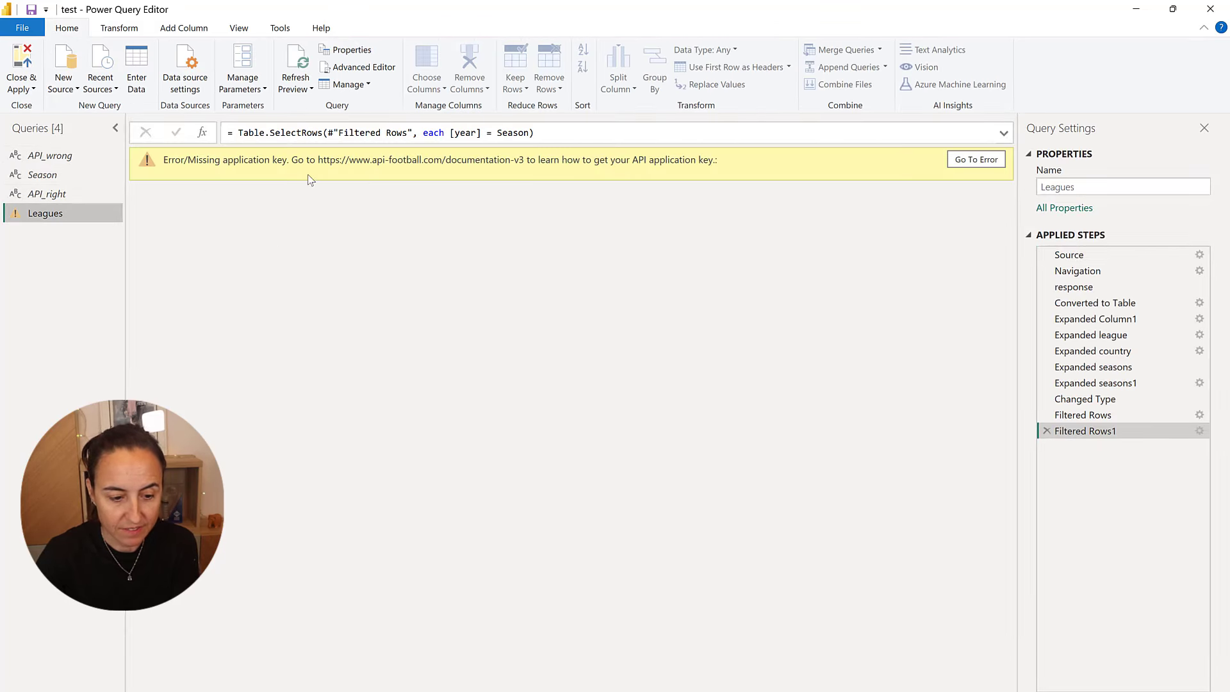